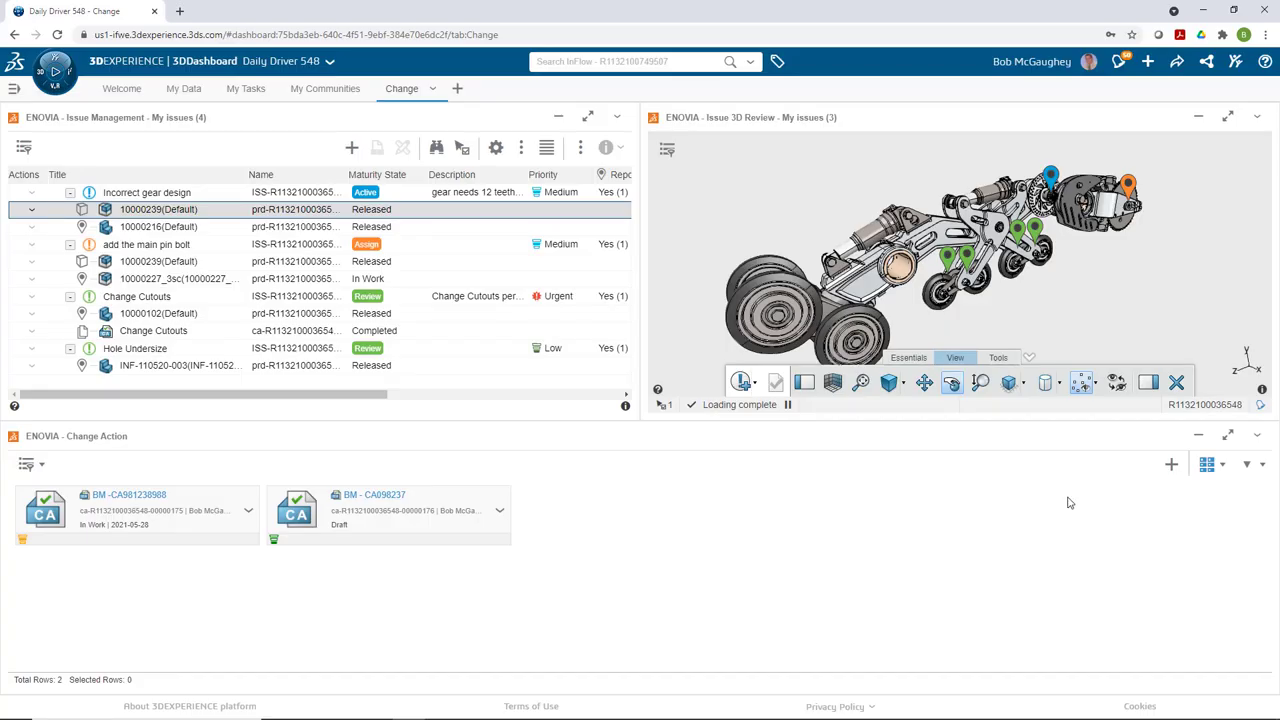
pyautogui.moveTo(1172, 464)
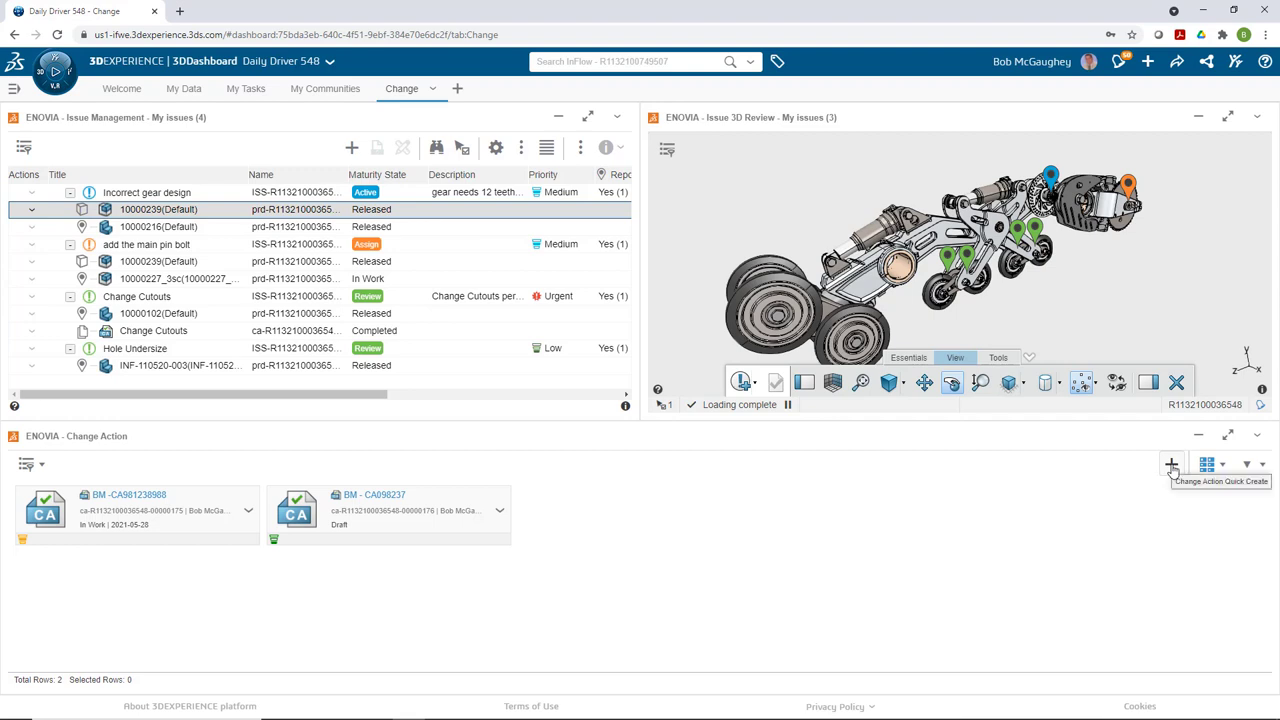
pyautogui.moveTo(634, 580)
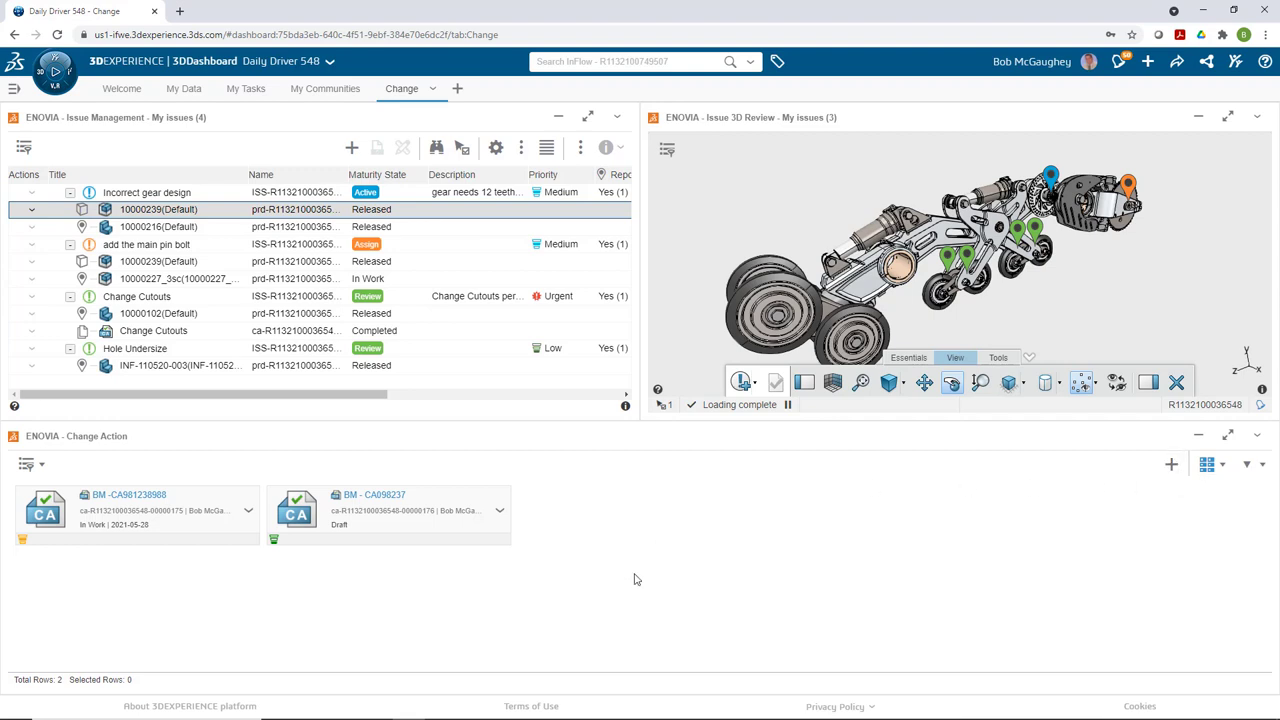
pyautogui.moveTo(1062, 508)
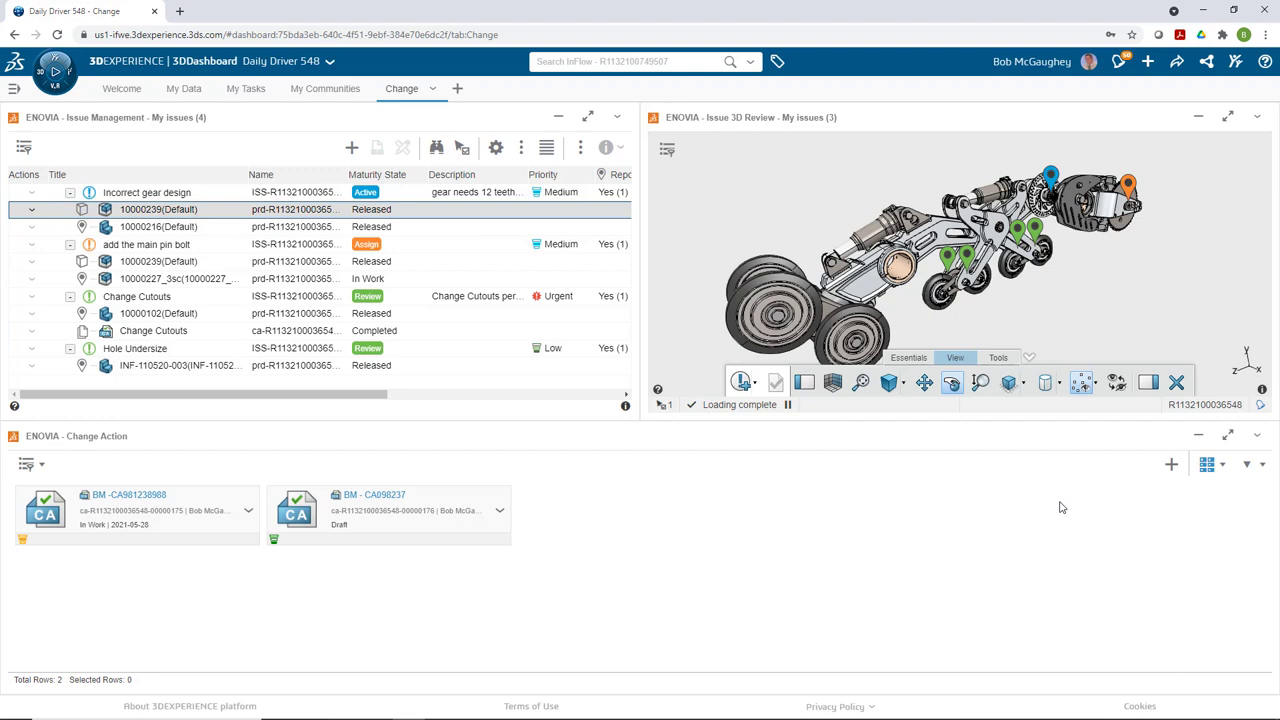
pyautogui.moveTo(1172, 464)
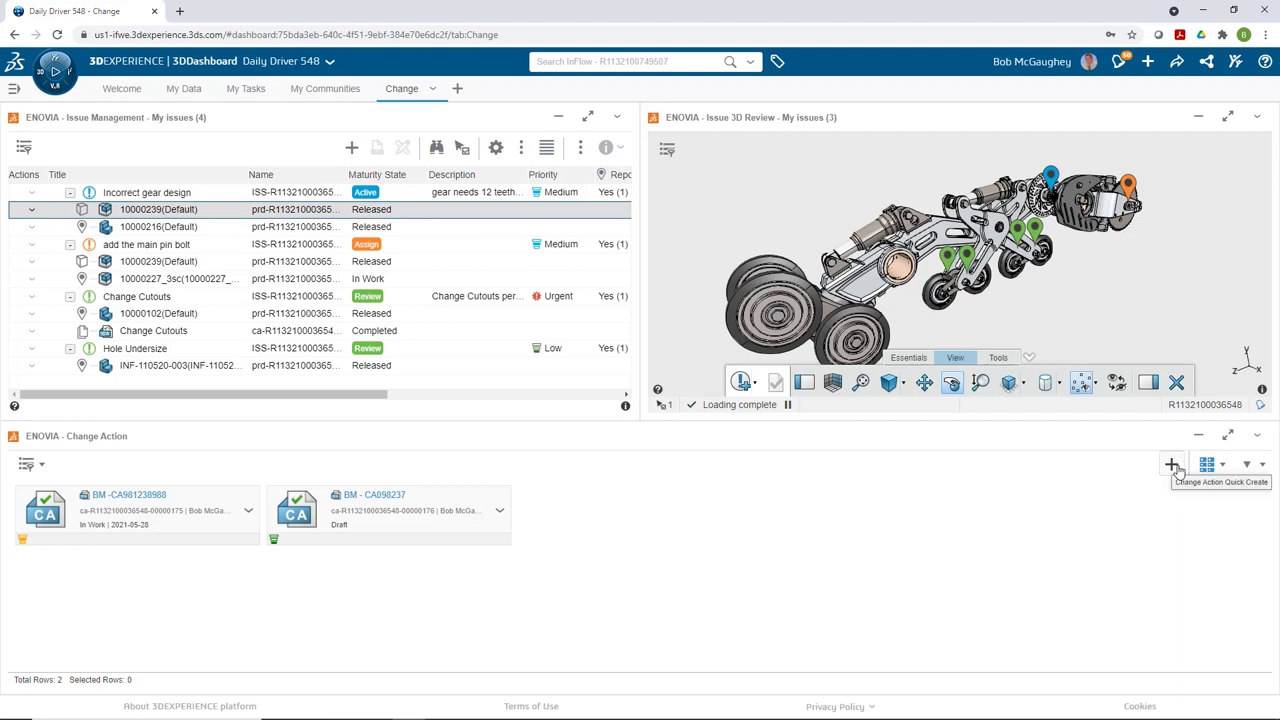
pyautogui.click(1172, 464)
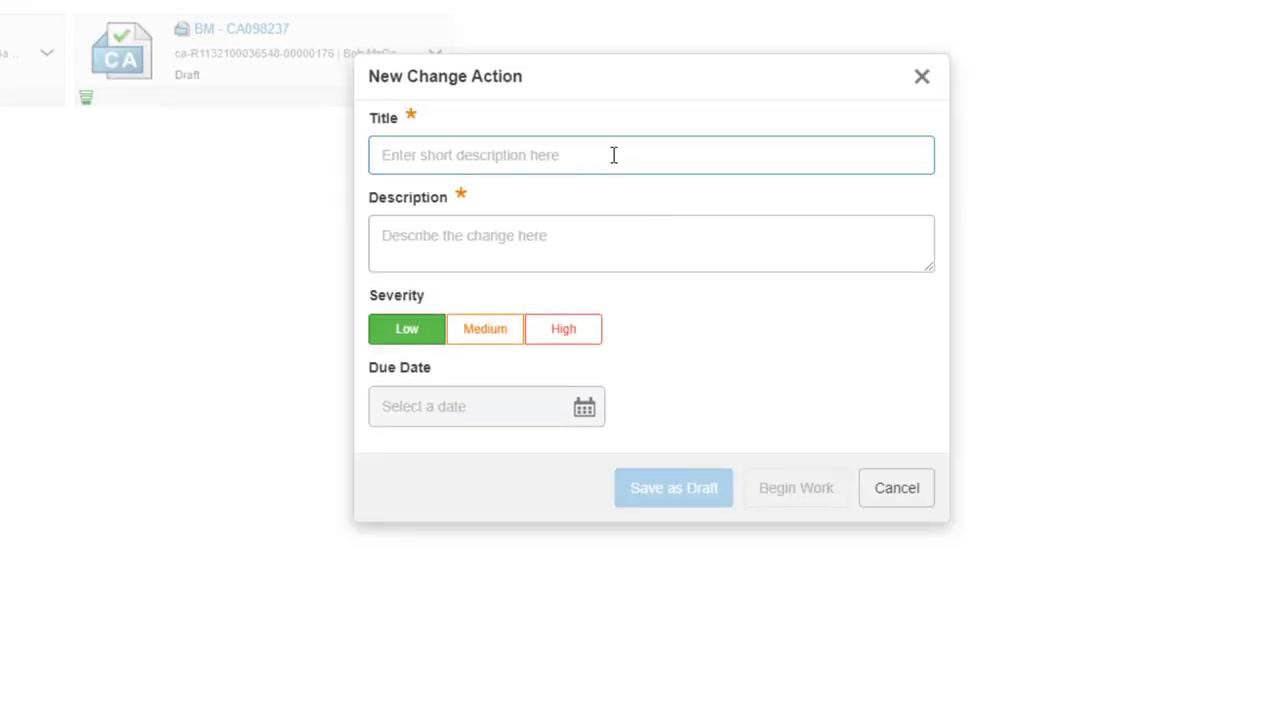
pyautogui.write('BM - CA')
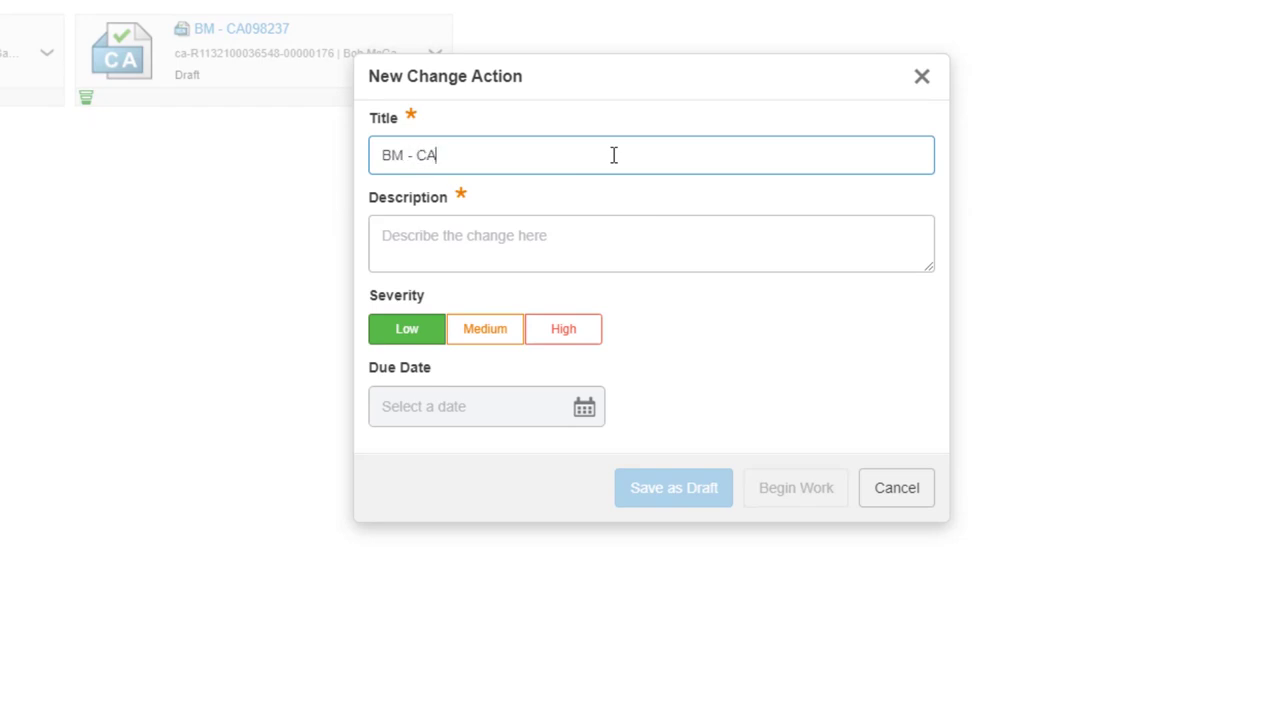
pyautogui.write('5202021')
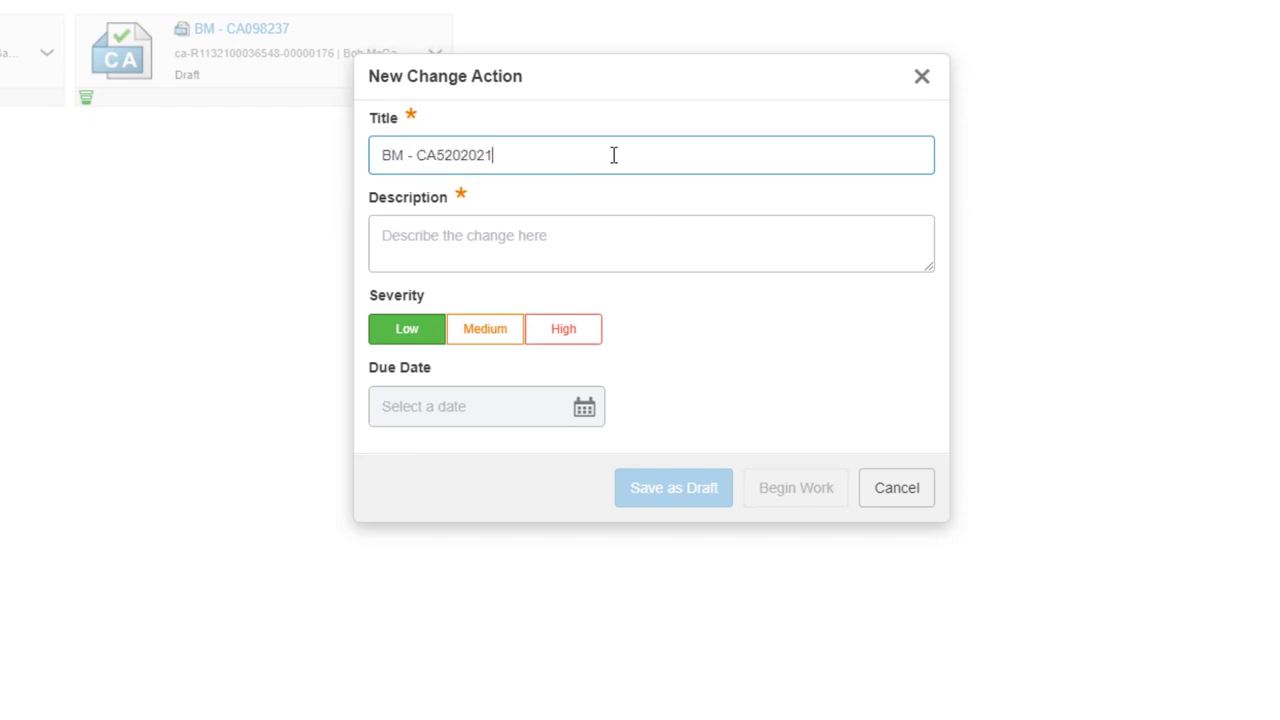
pyautogui.write('1142')
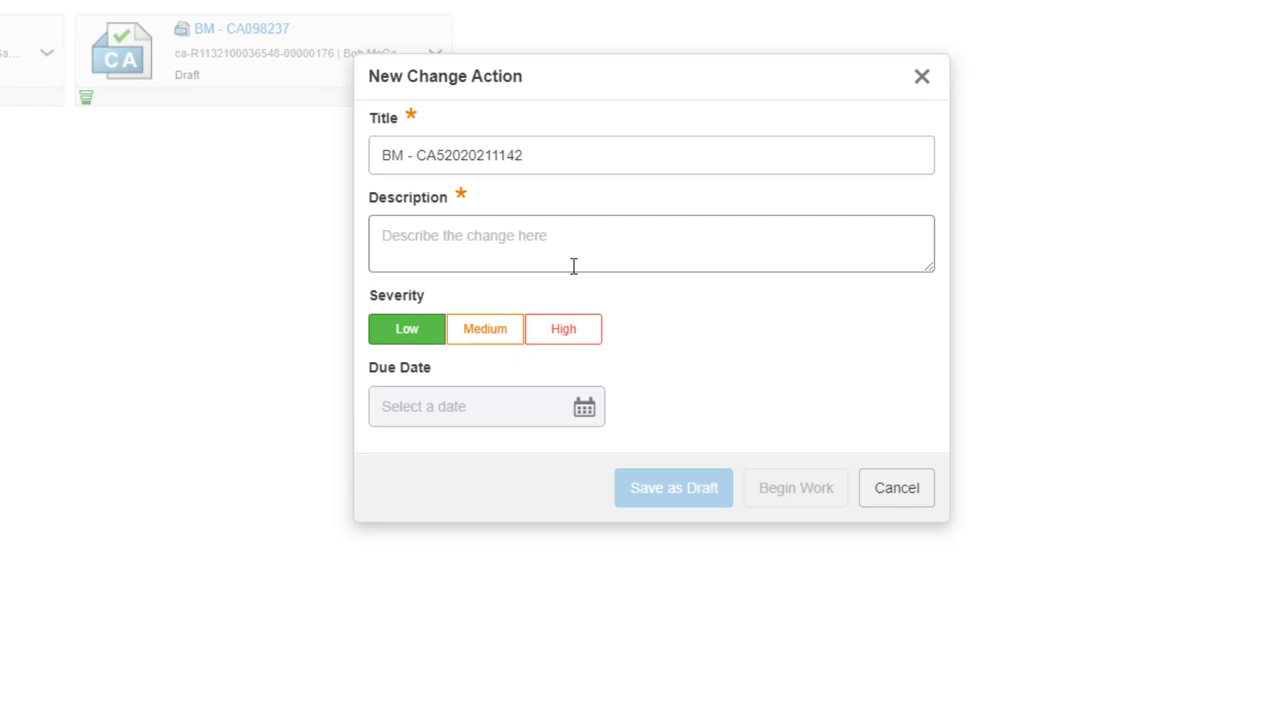
pyautogui.write('Need to modi')
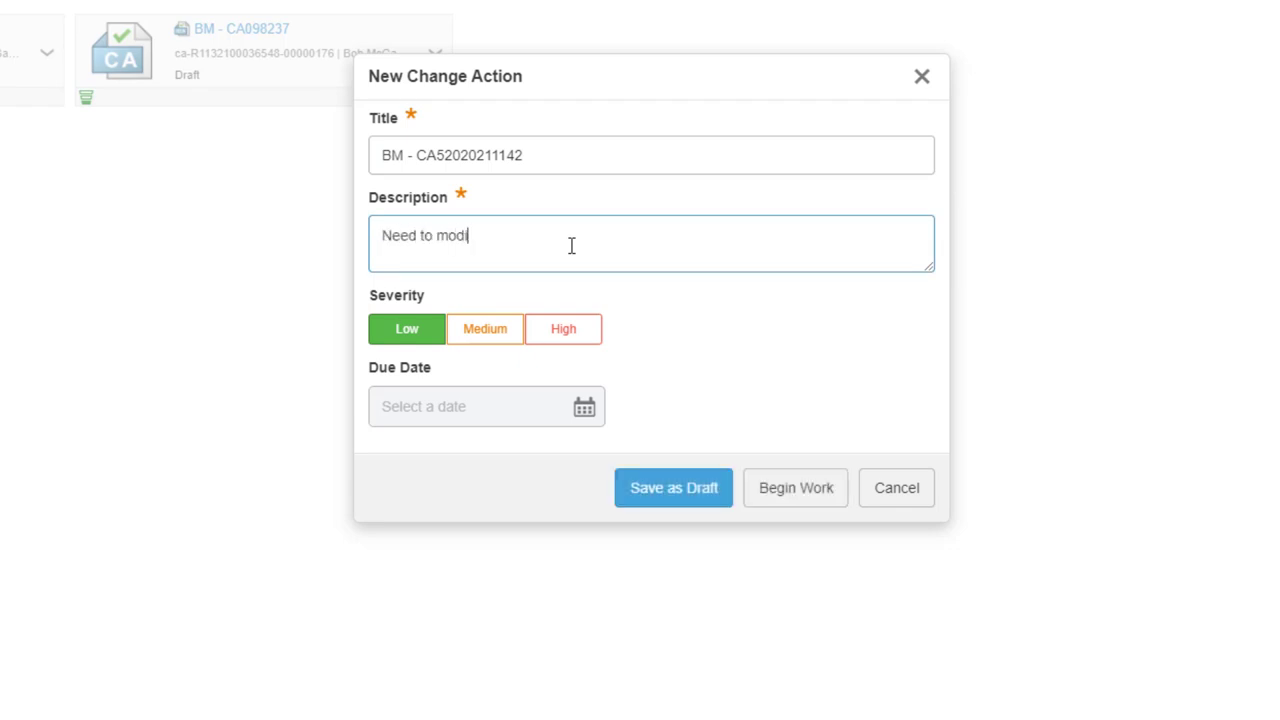
pyautogui.write('fy the gear fro')
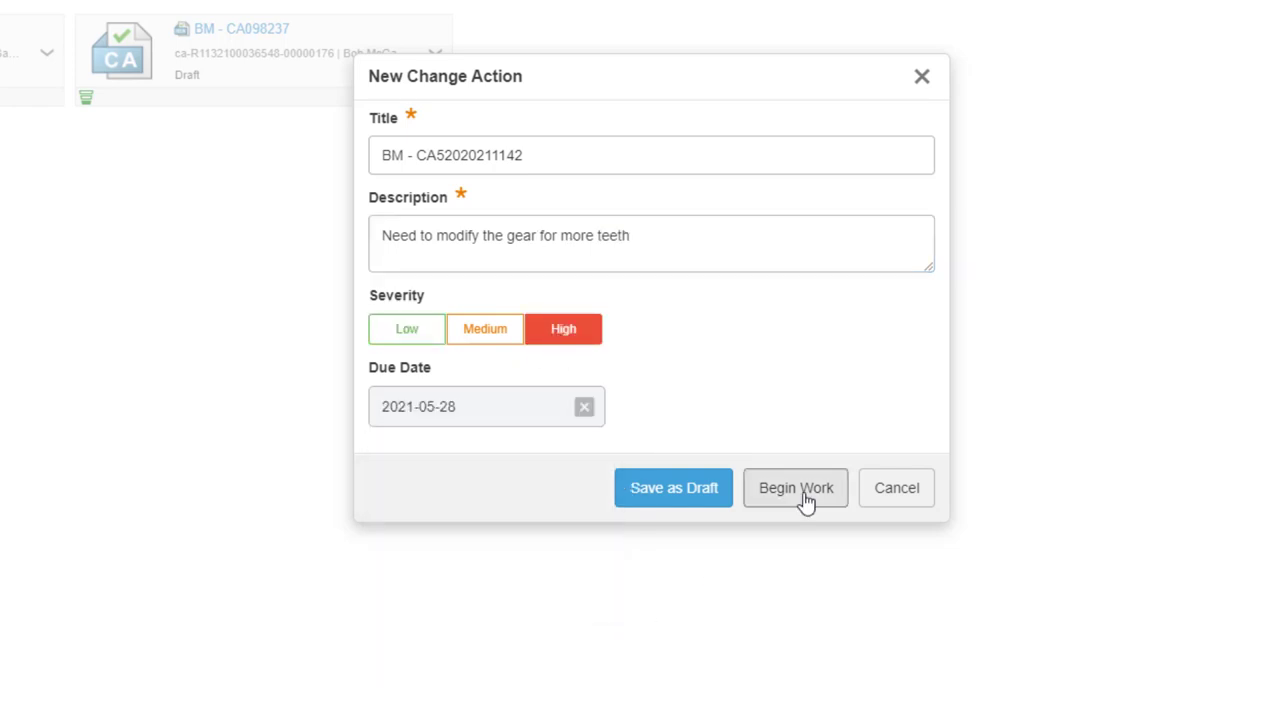
pyautogui.click(796, 488)
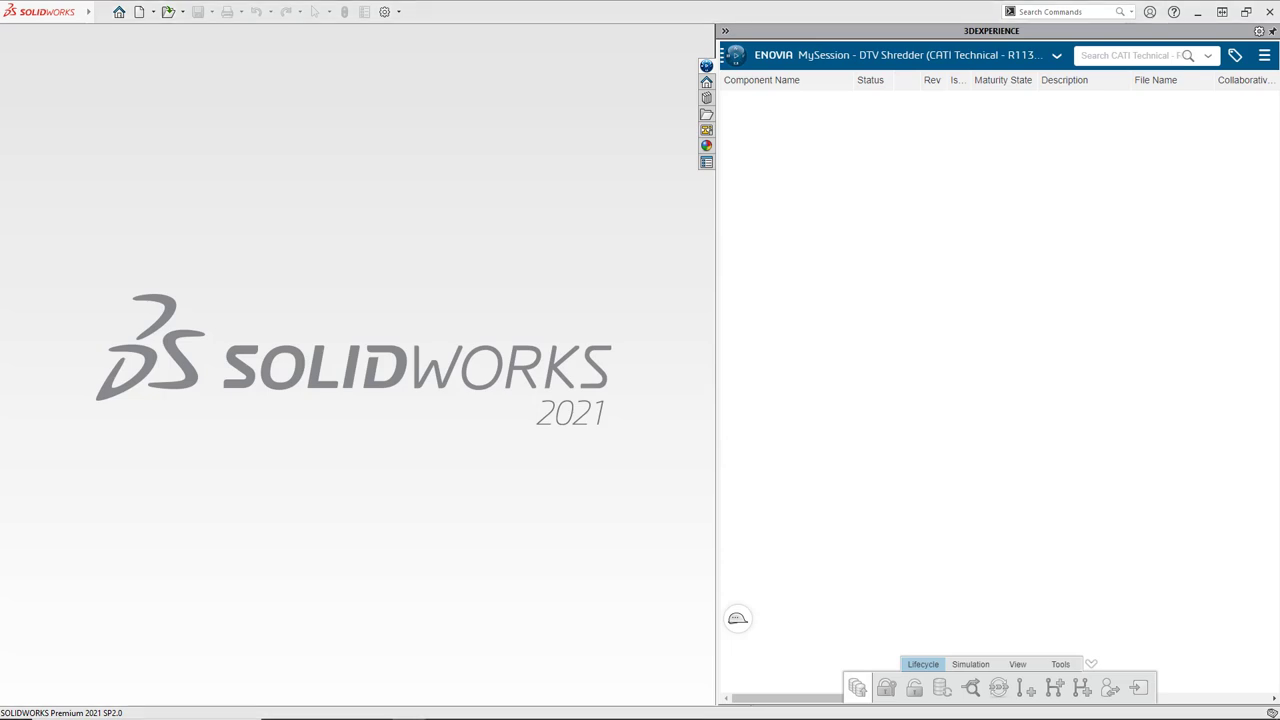
pyautogui.moveTo(1096, 124)
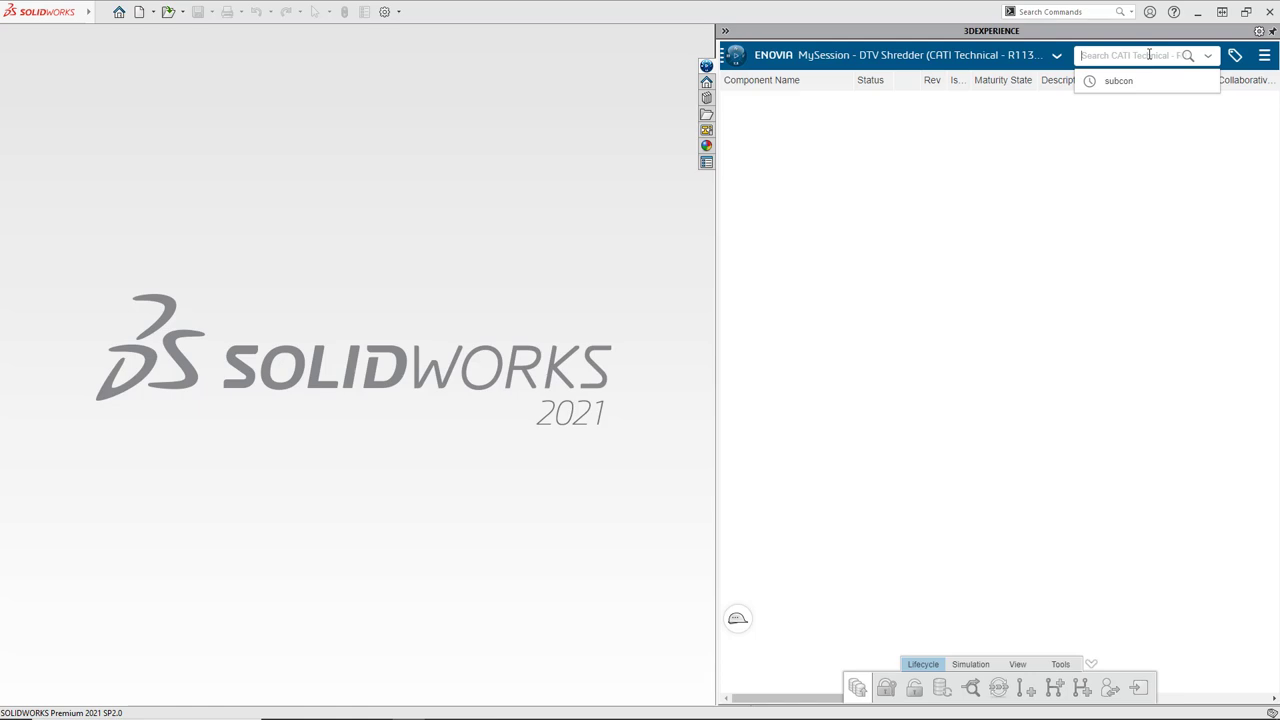
# Search the 3DEXPERIENCE panel for 10000216 and open the Physical Product result, Released revision A.1
pyautogui.write('10000')
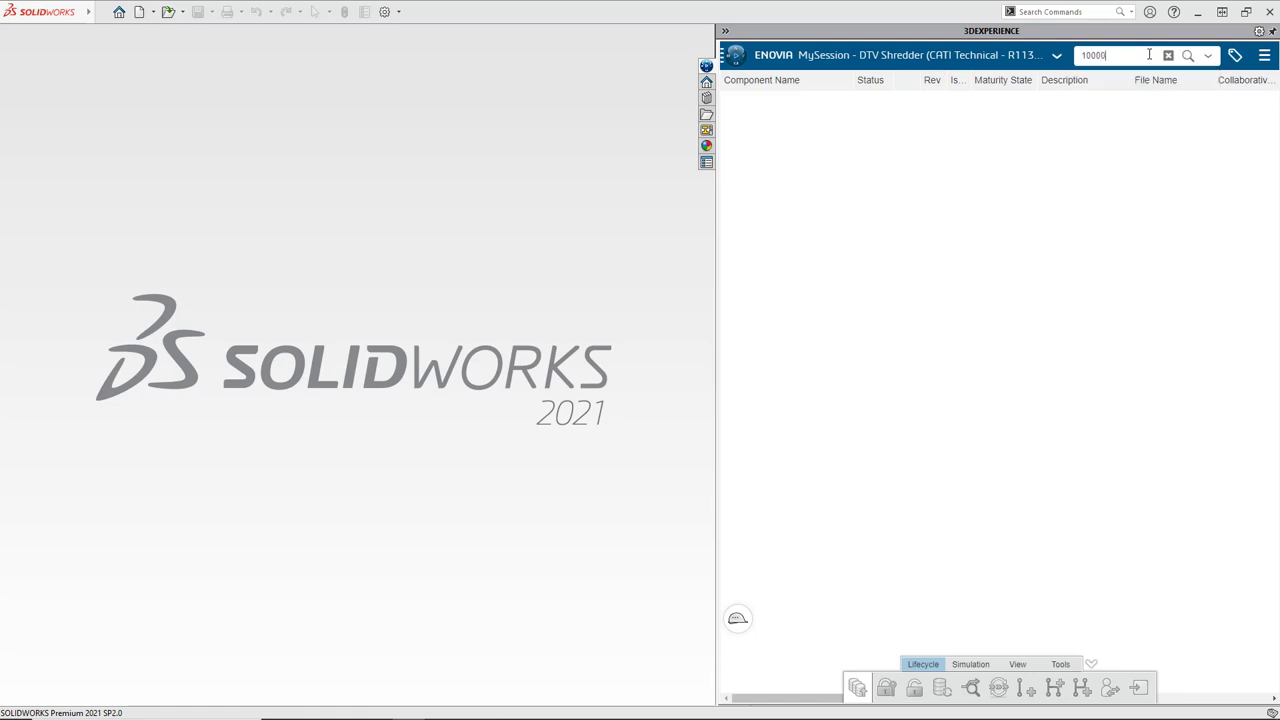
pyautogui.click(1188, 56)
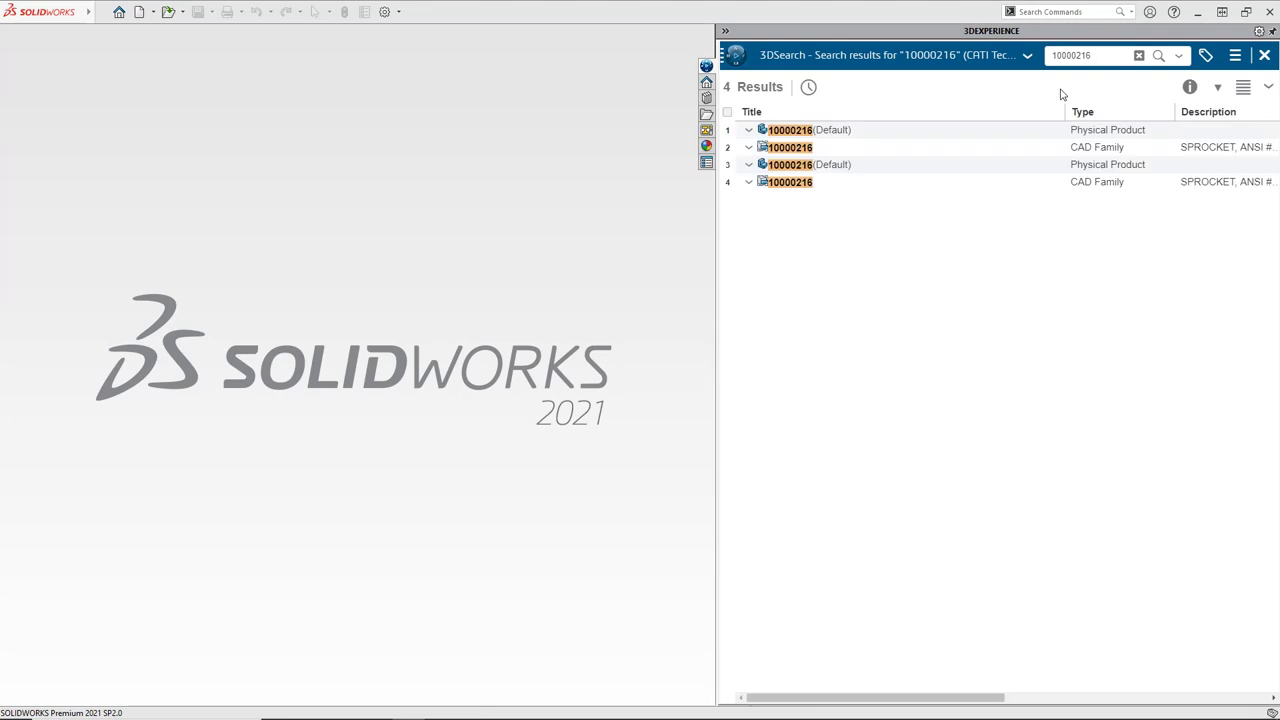
pyautogui.moveTo(796, 138)
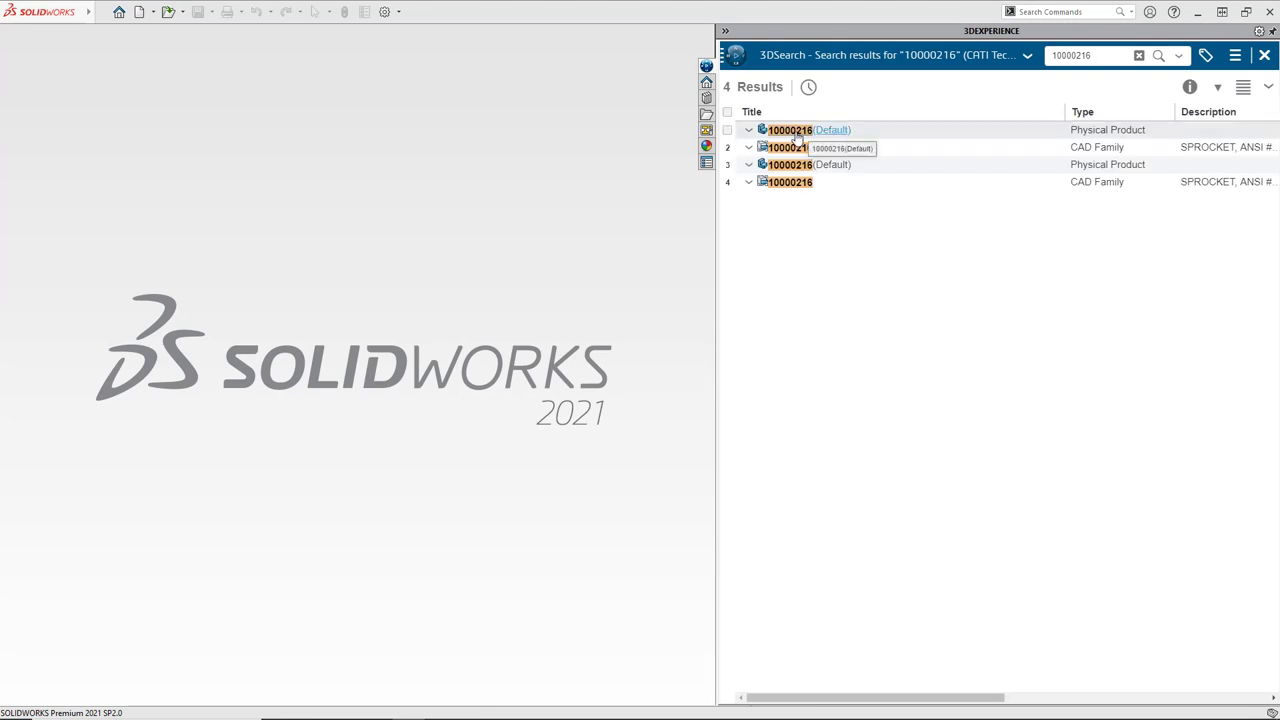
pyautogui.moveTo(816, 534)
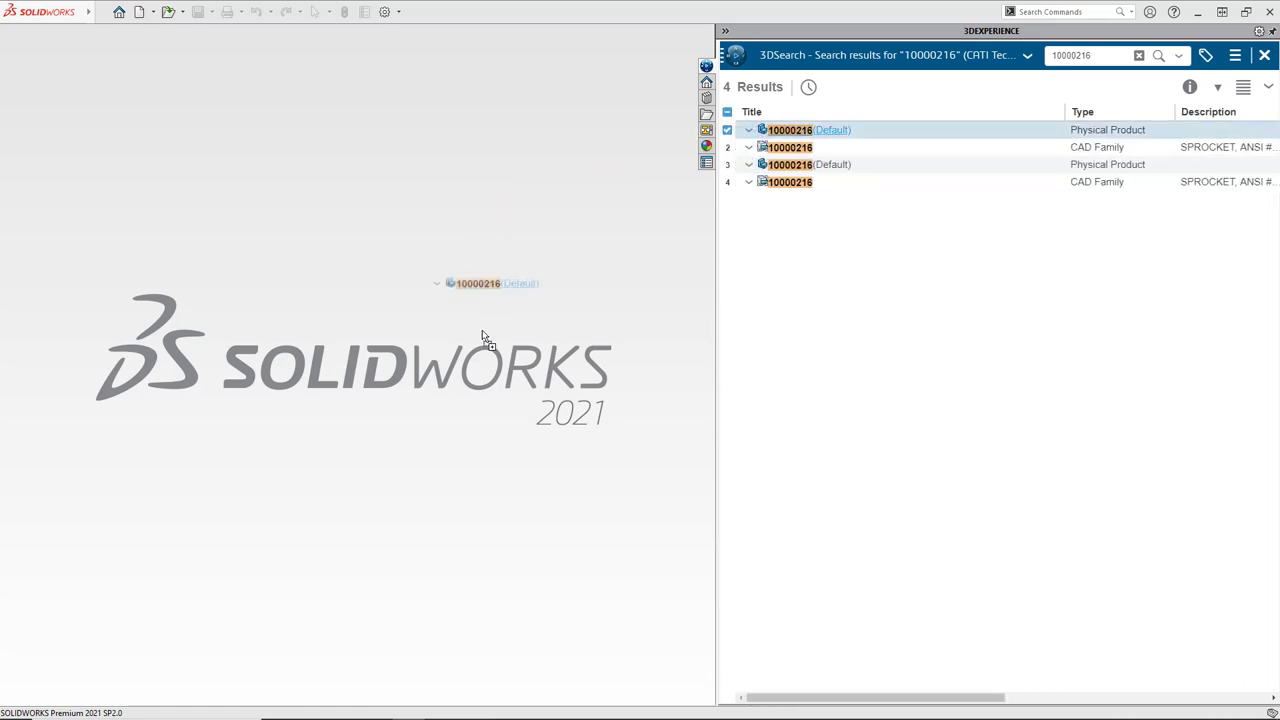
pyautogui.doubleClick(790, 128)
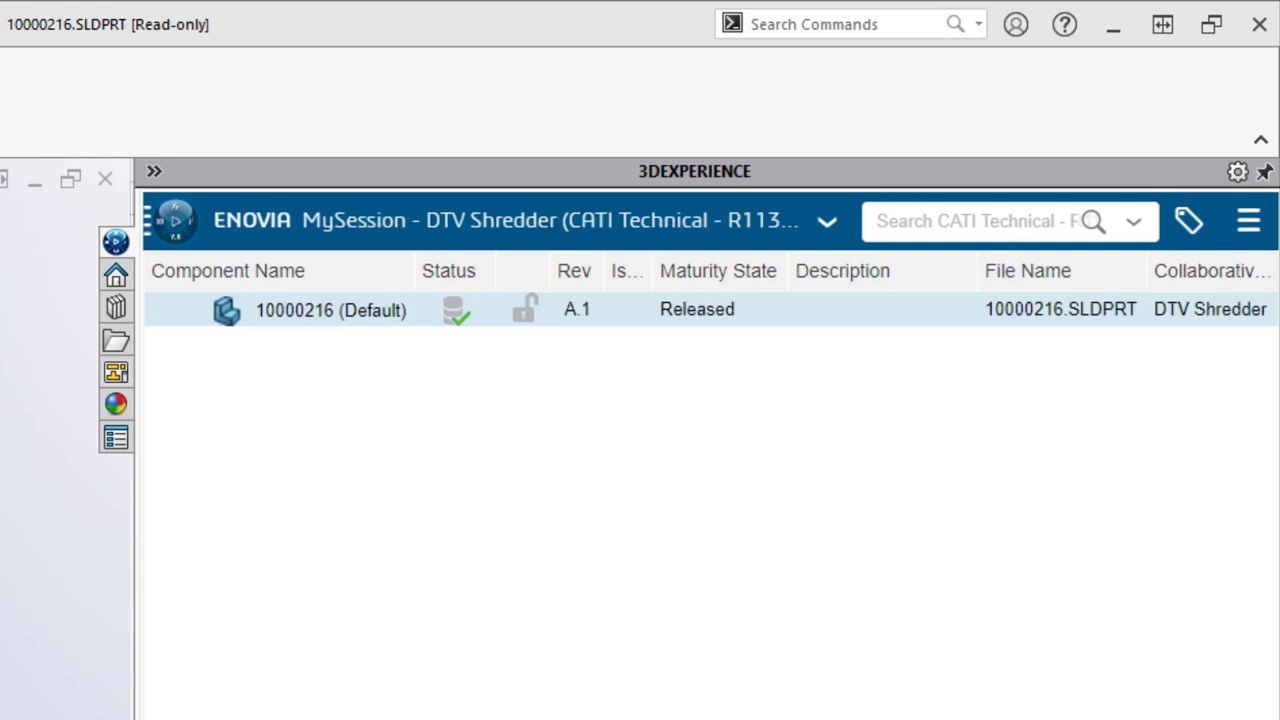
# Revise 10000216 to B.1 with comment 'More teeth needed from 10 to 12' via New Revision
pyautogui.rightClick(332, 308)
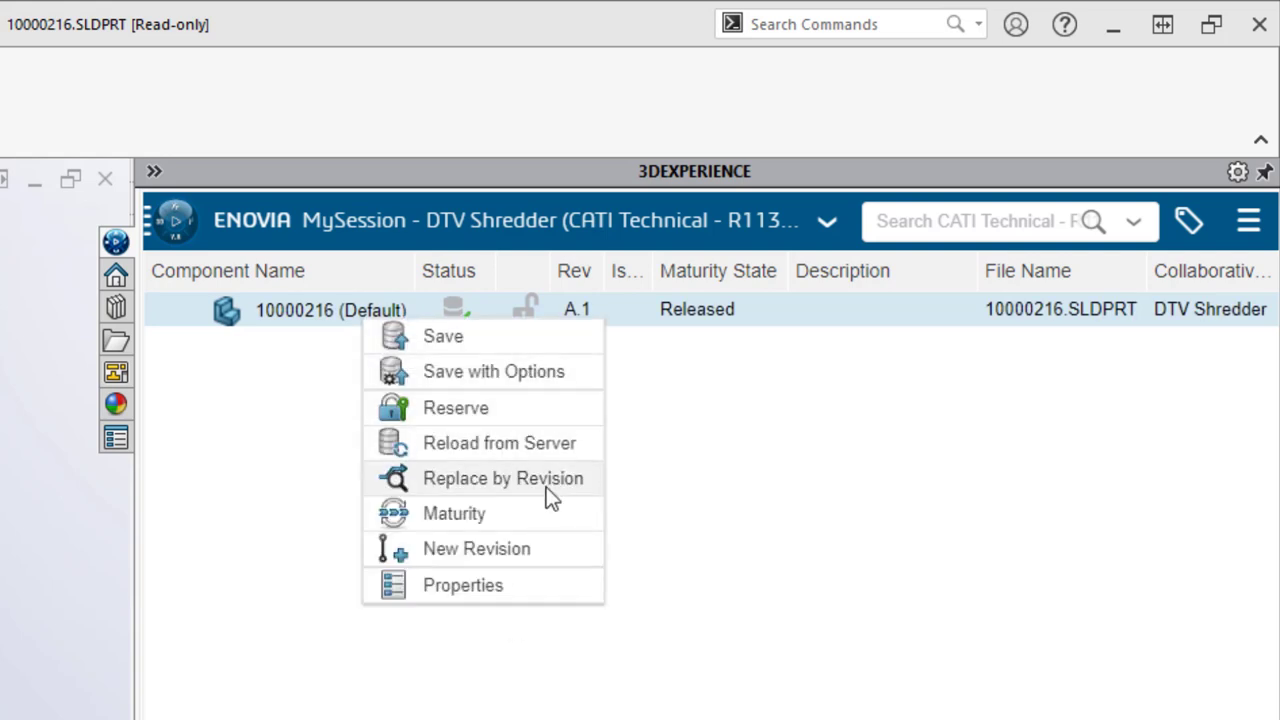
pyautogui.moveTo(530, 560)
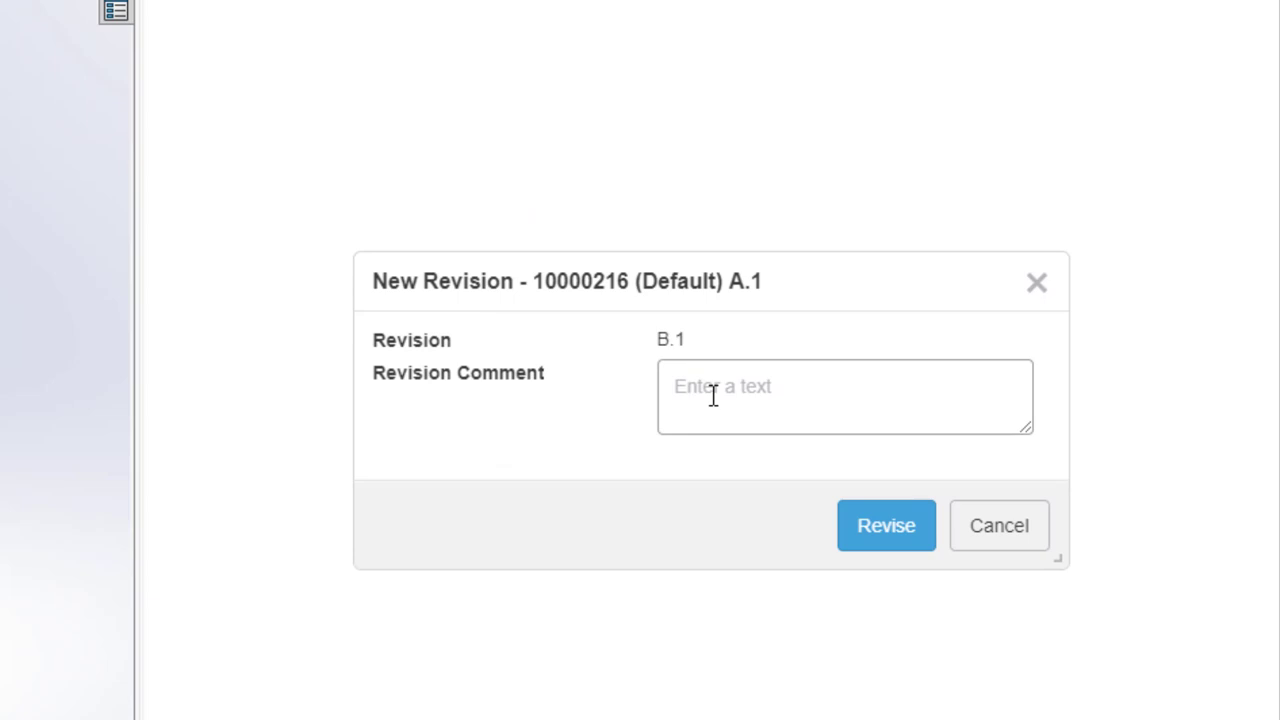
pyautogui.write('Mor')
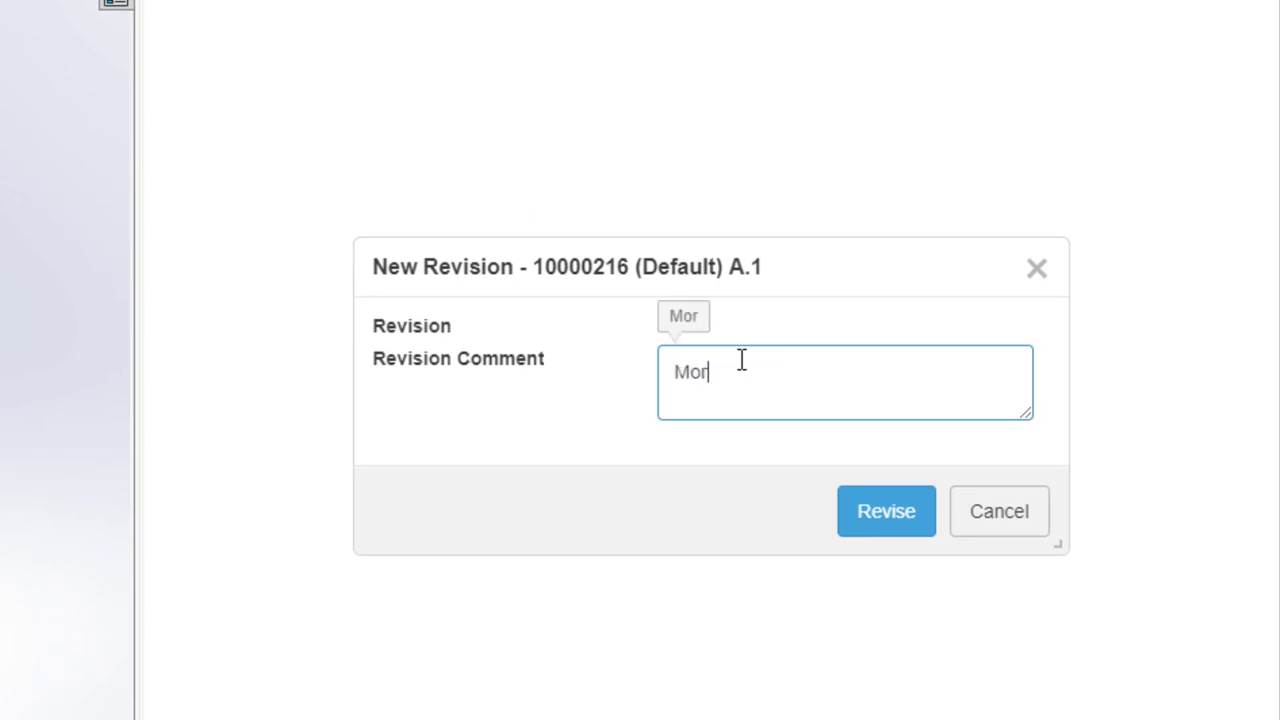
pyautogui.write('e tee')
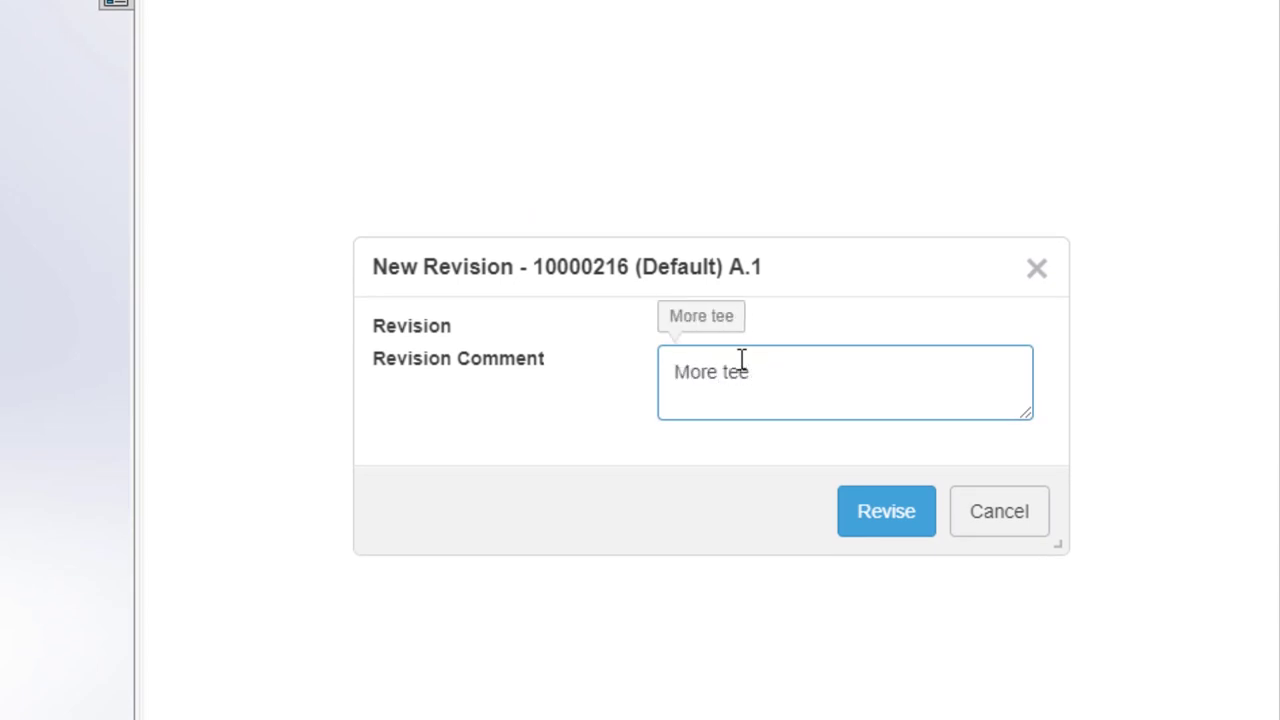
pyautogui.write('th needed')
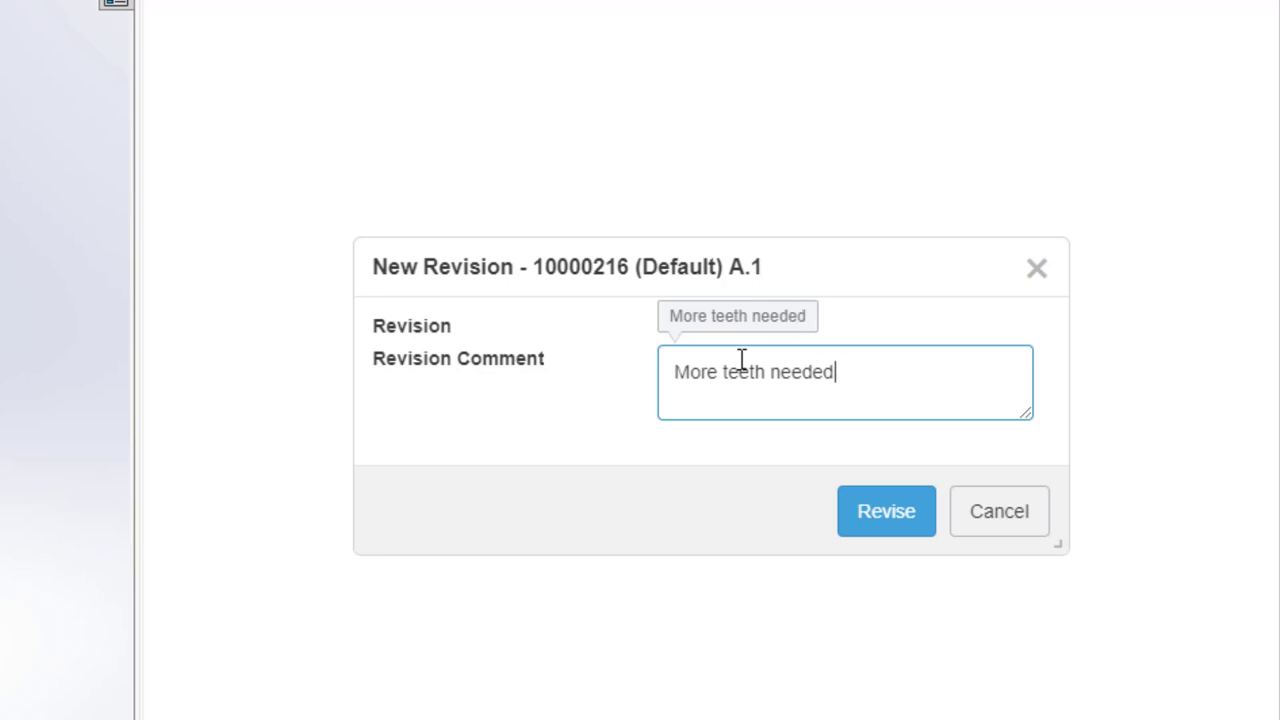
pyautogui.write('from 10')
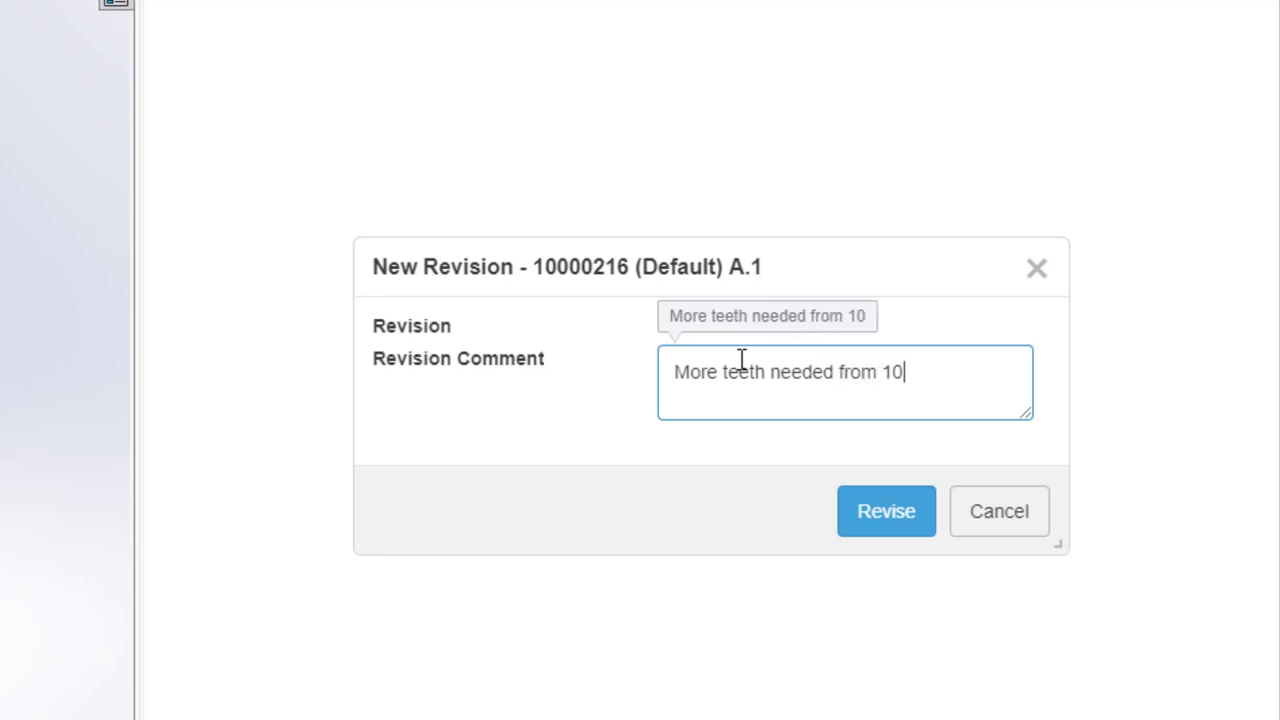
pyautogui.write('to 12')
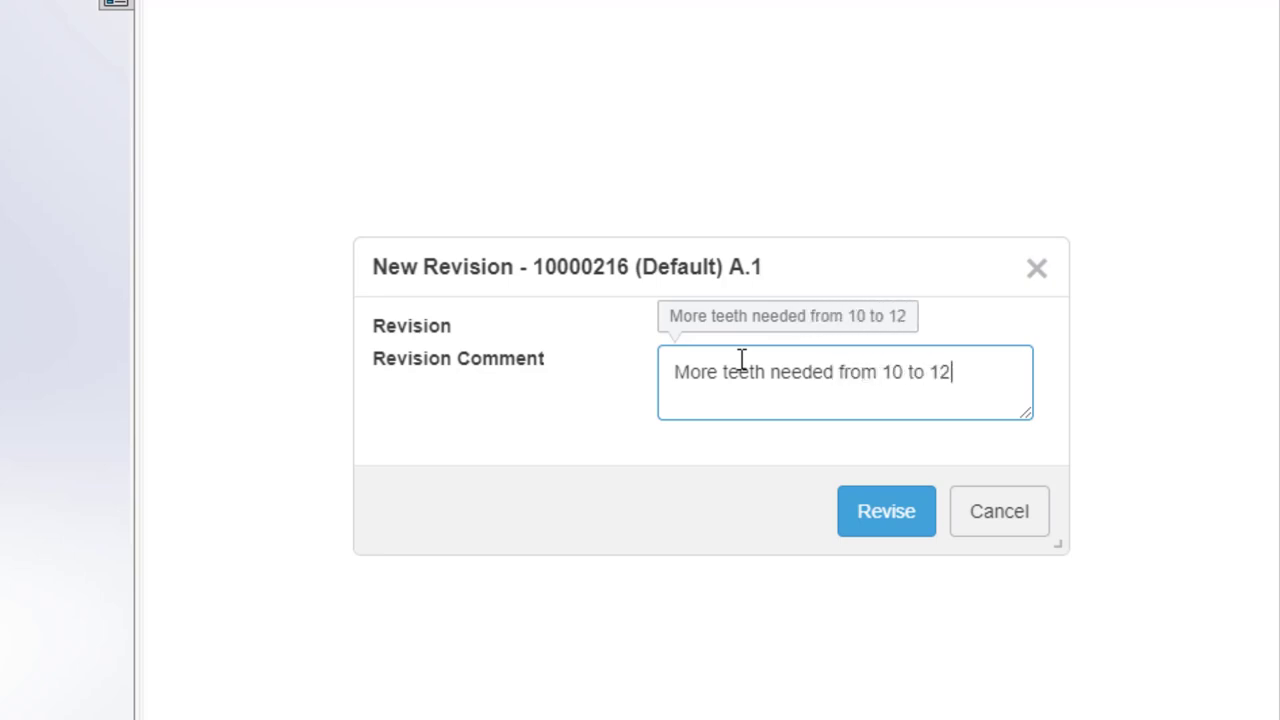
pyautogui.click(886, 512)
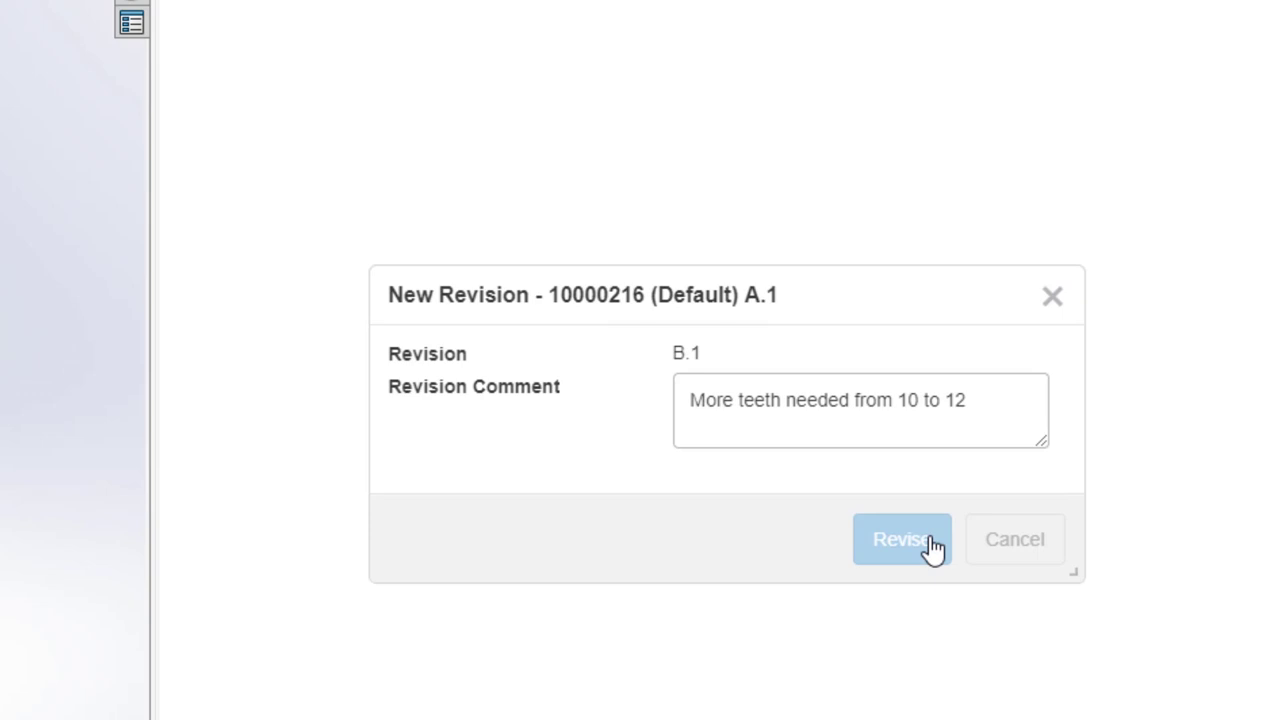
pyautogui.click(900, 540)
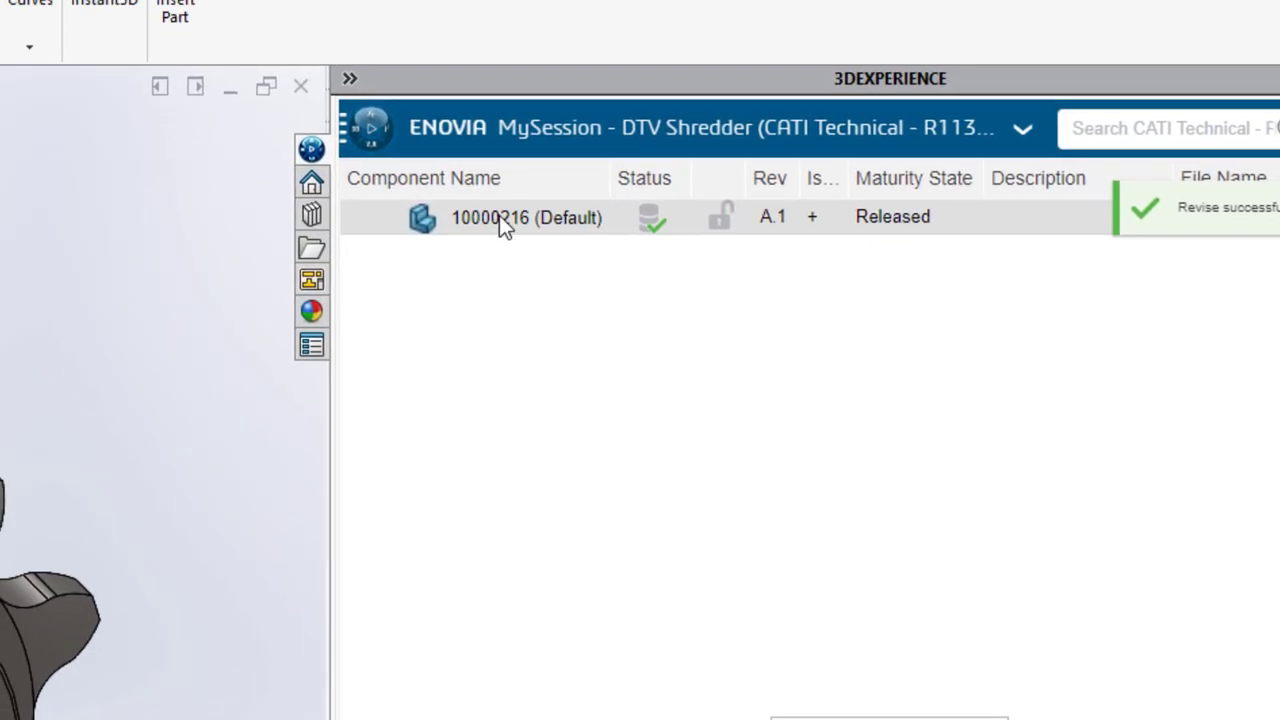
pyautogui.rightClick(504, 216)
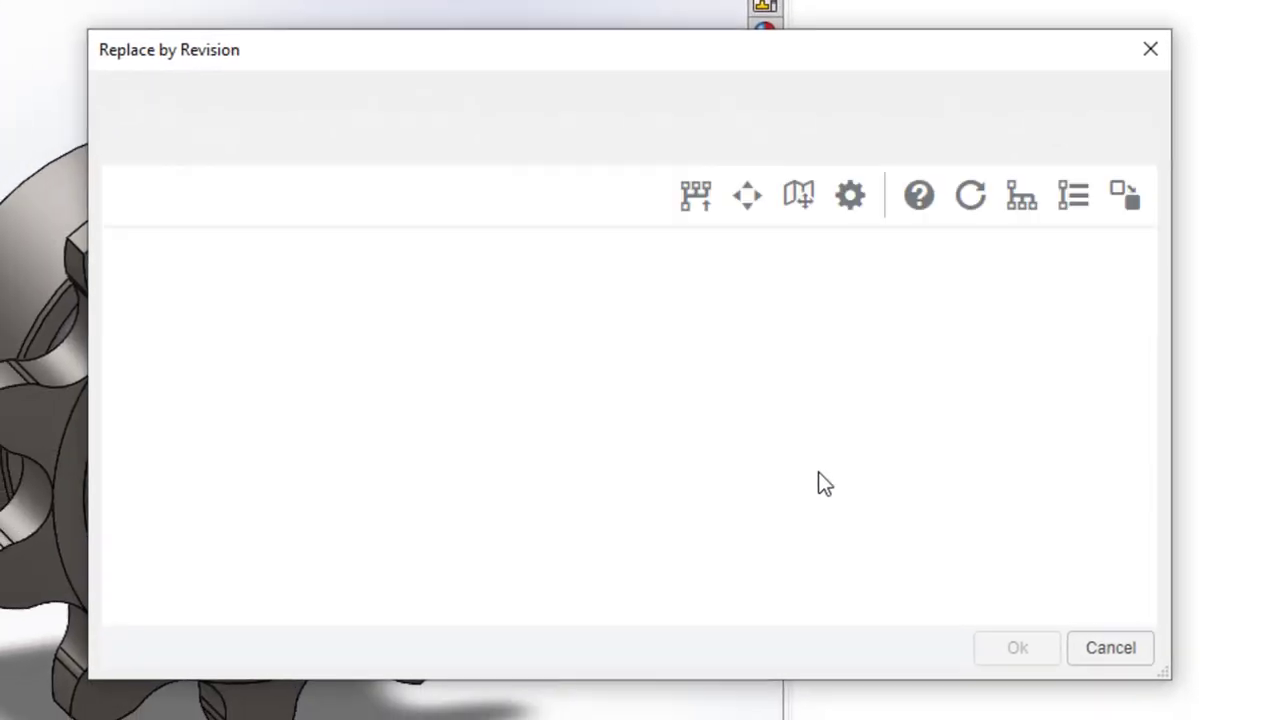
pyautogui.click(1110, 648)
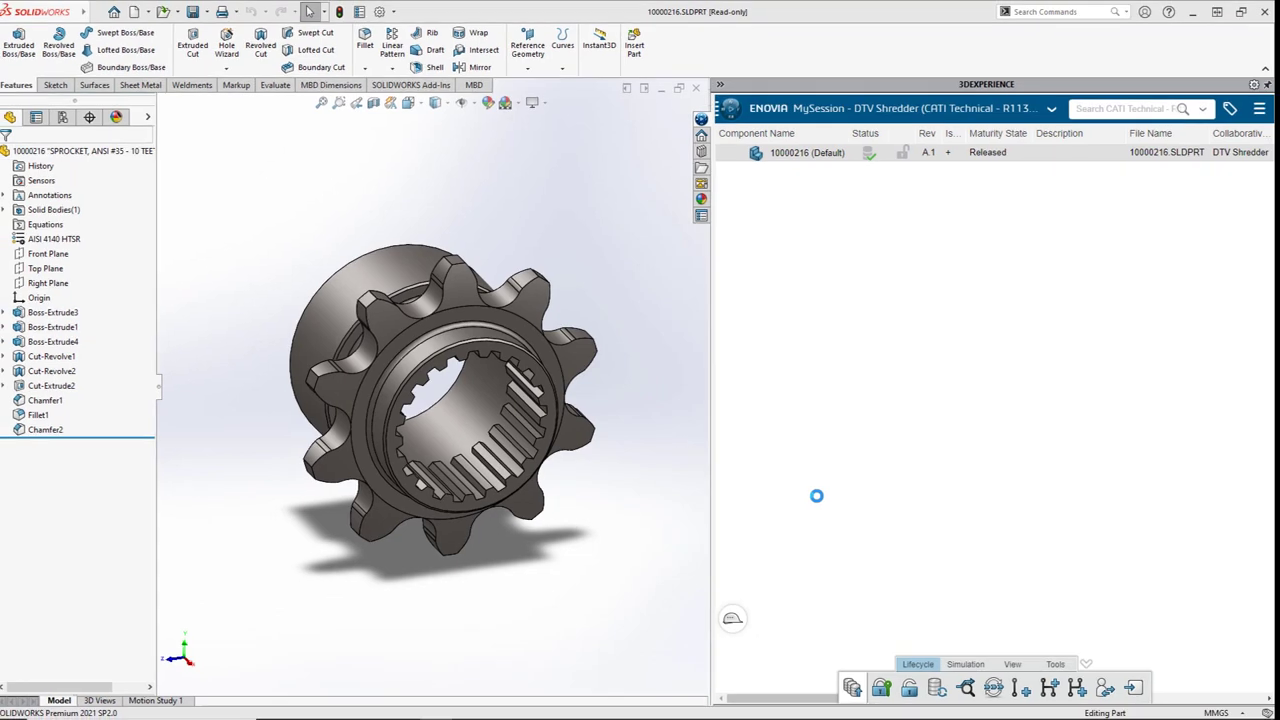
pyautogui.scroll(3)
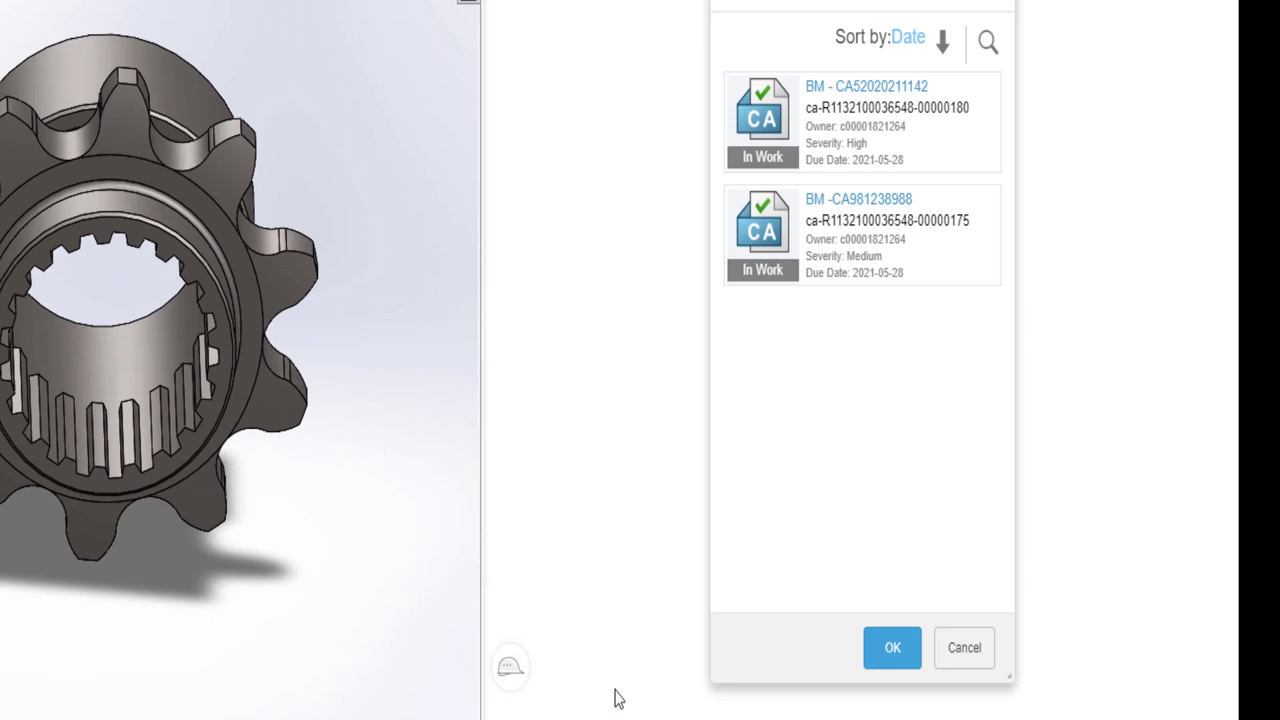
pyautogui.moveTo(612, 578)
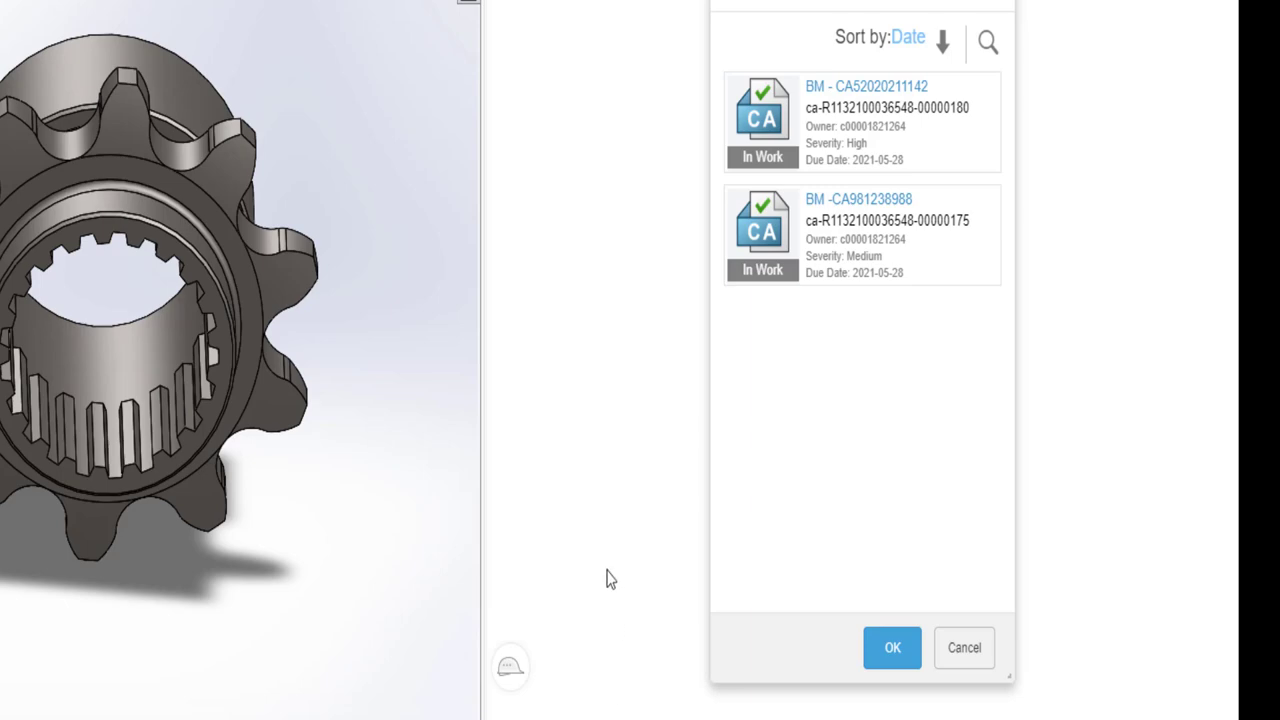
pyautogui.click(860, 120)
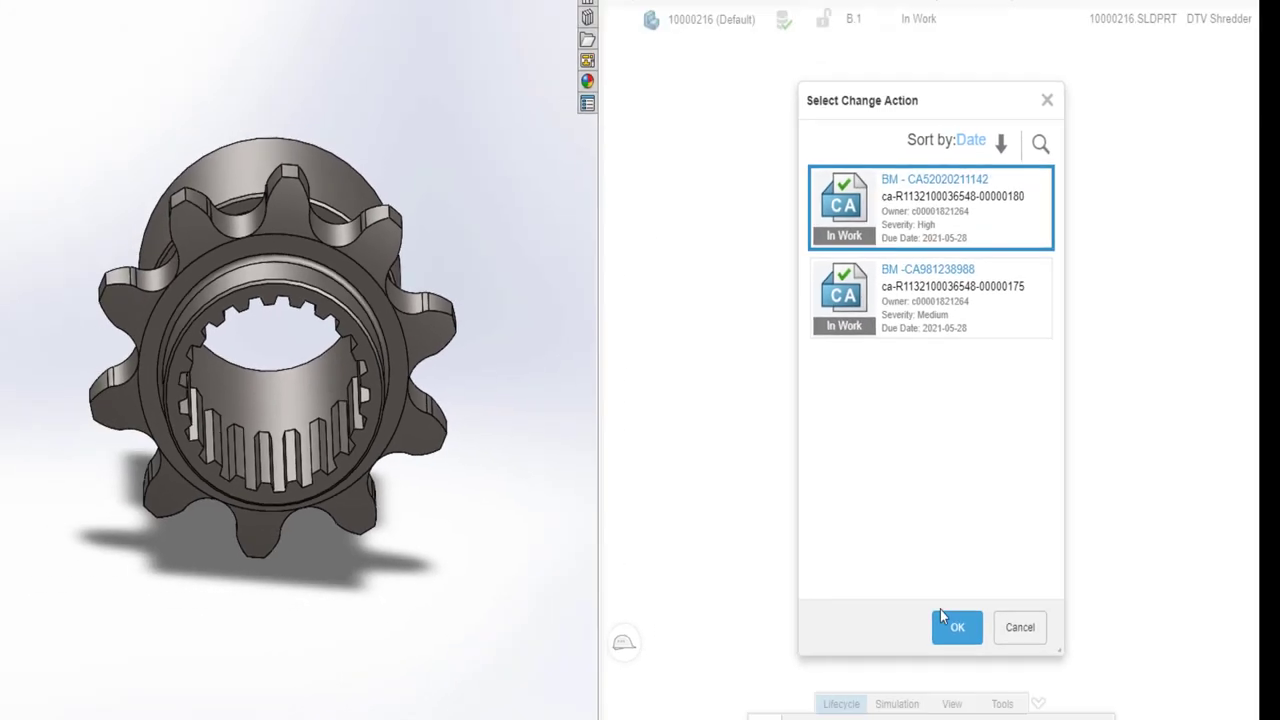
pyautogui.click(956, 628)
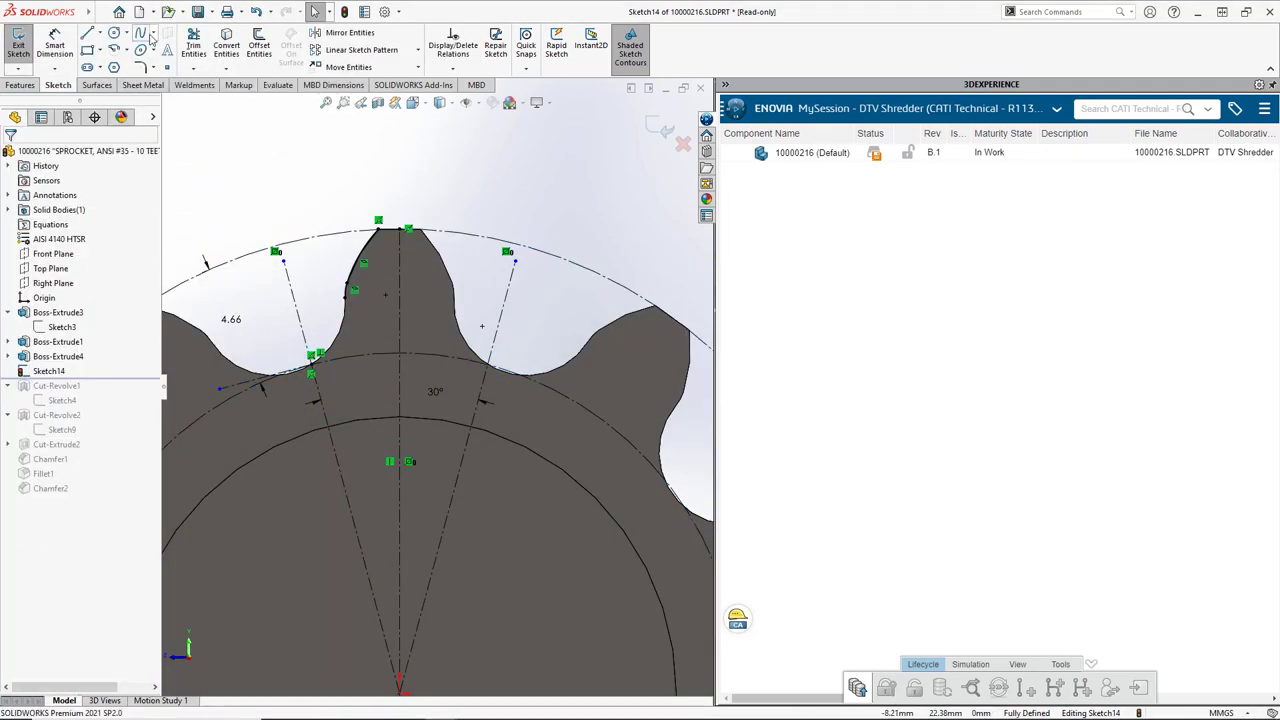
# Exit Sketch14 and rebuild so the circular tooth pattern shows twelve teeth
pyautogui.click(114, 36)
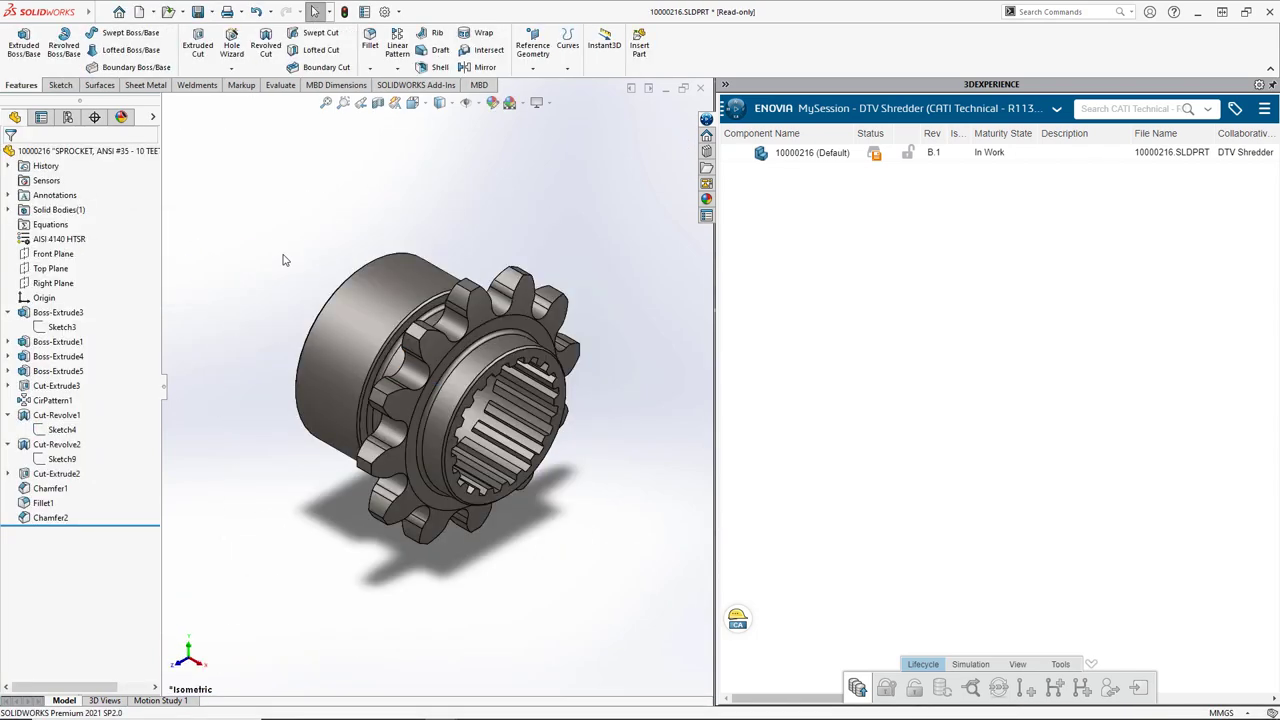
pyautogui.moveTo(820, 156)
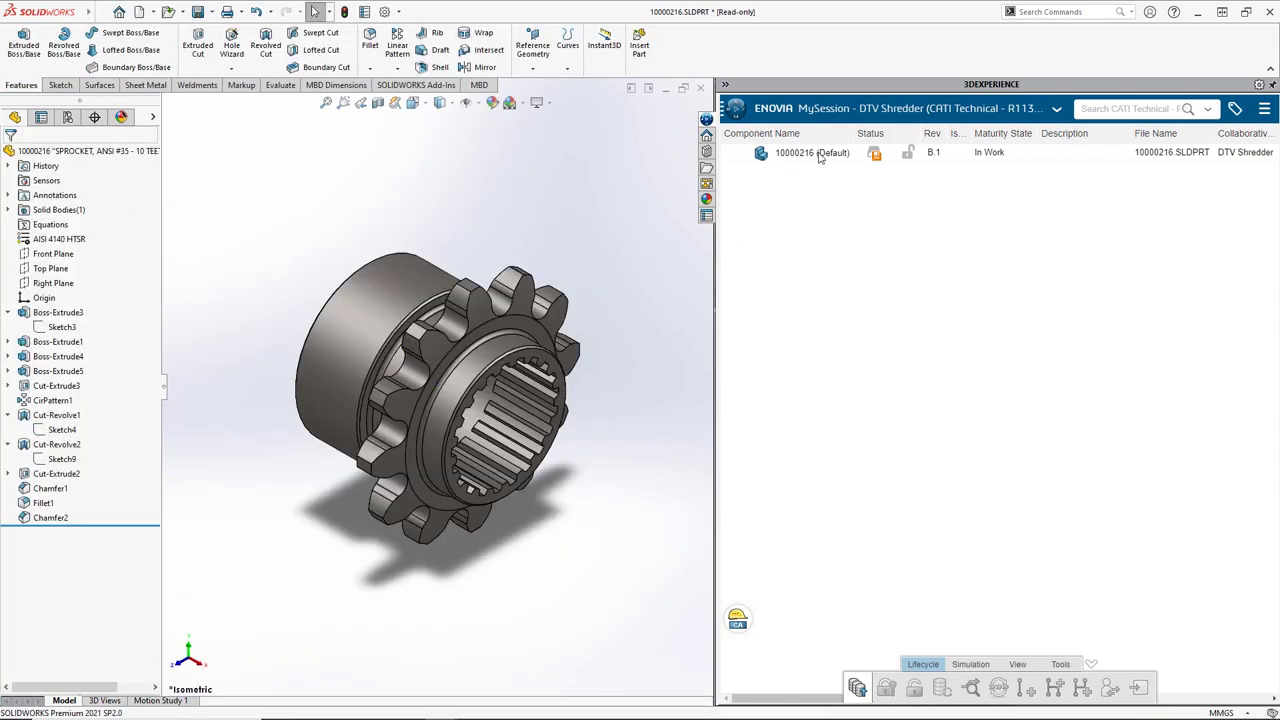
# Reserve part 10000216 after the unreserved save attempt, then save the twelve-tooth sprocket to 3DEXPERIENCE
pyautogui.rightClick(792, 152)
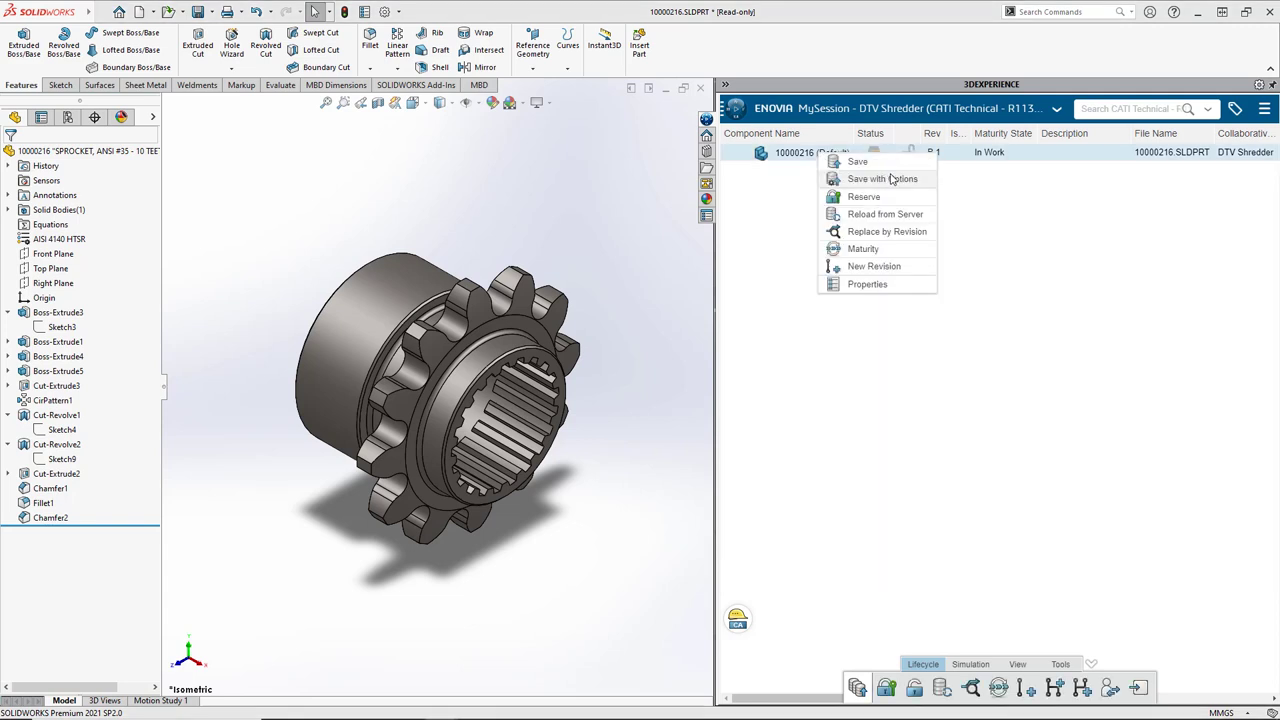
pyautogui.click(856, 160)
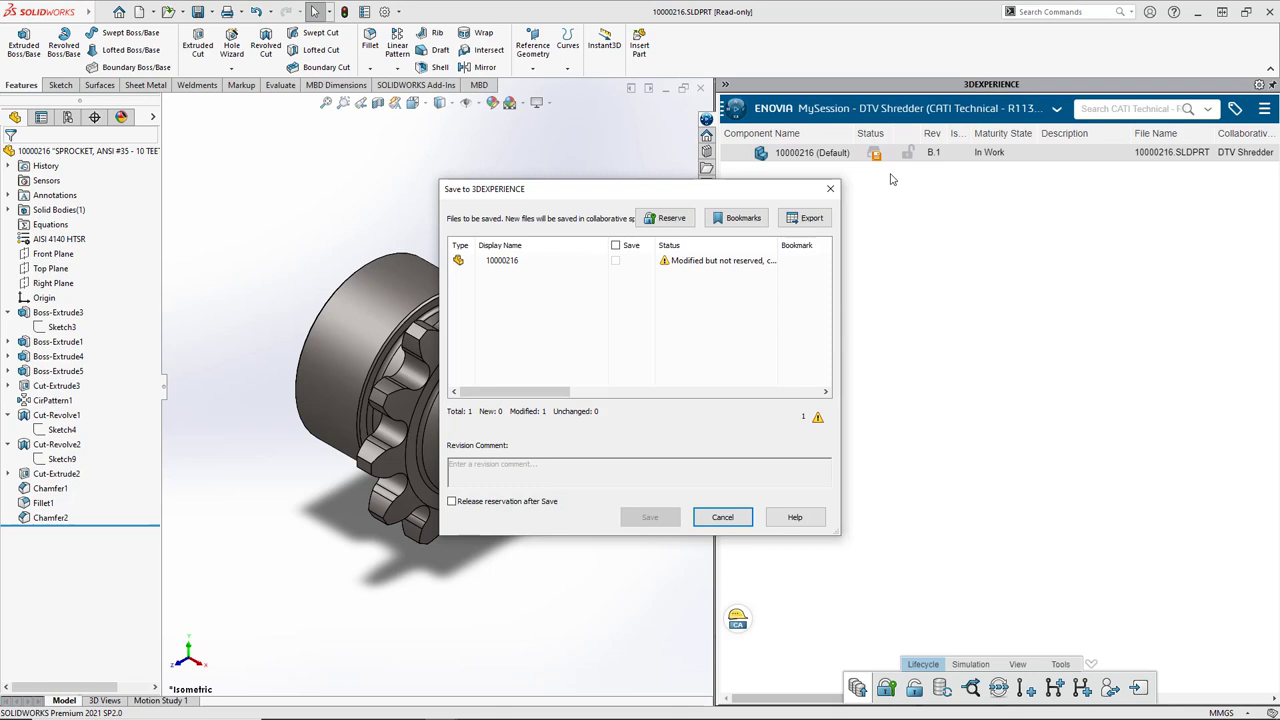
pyautogui.moveTo(800, 408)
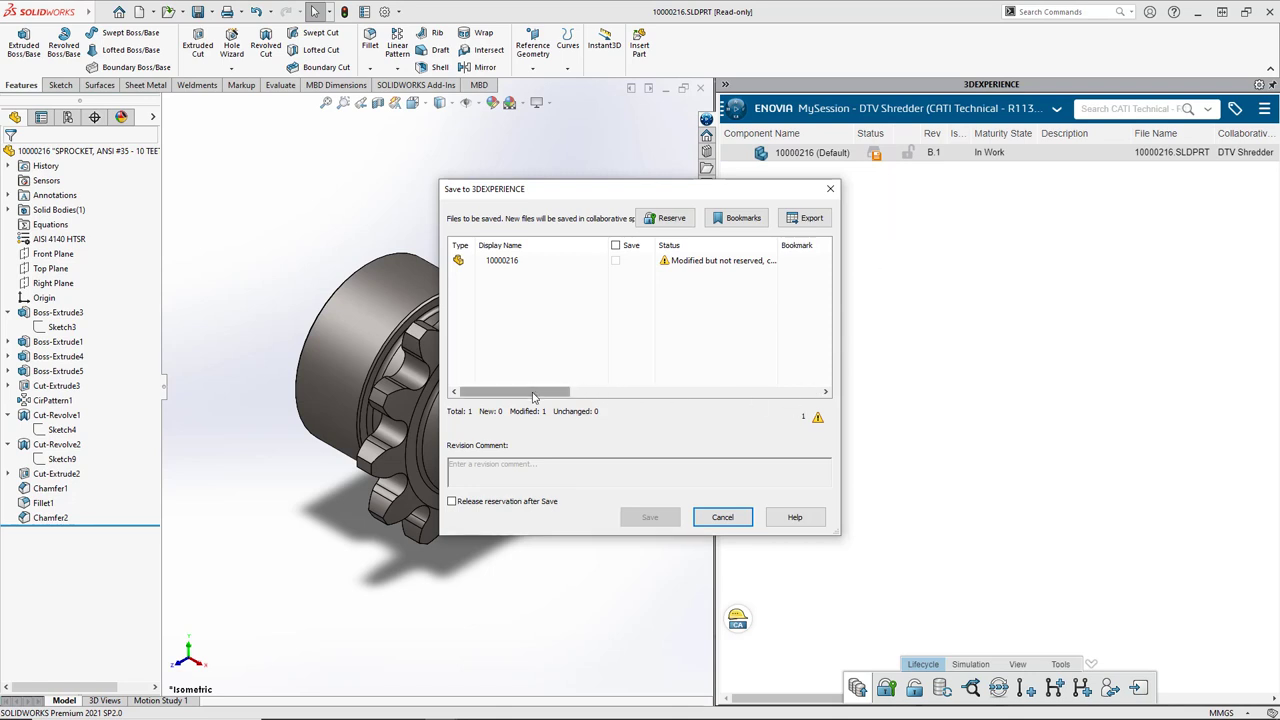
pyautogui.click(722, 516)
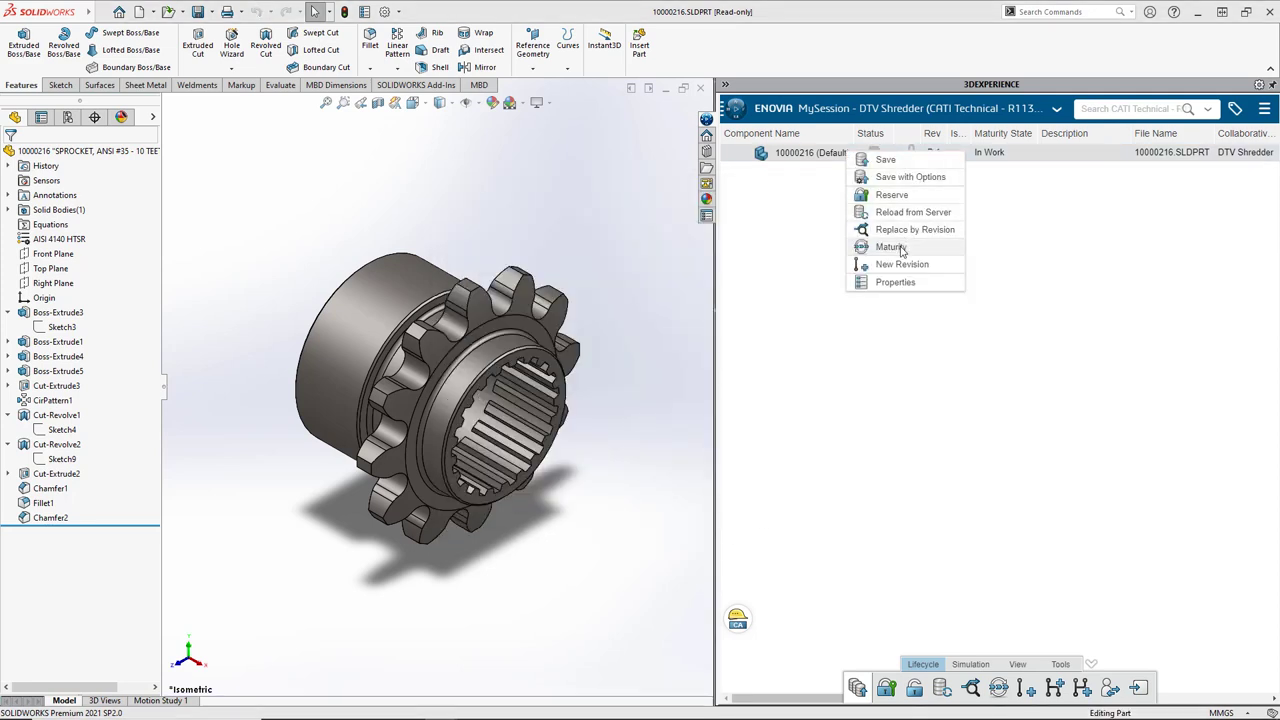
pyautogui.moveTo(892, 194)
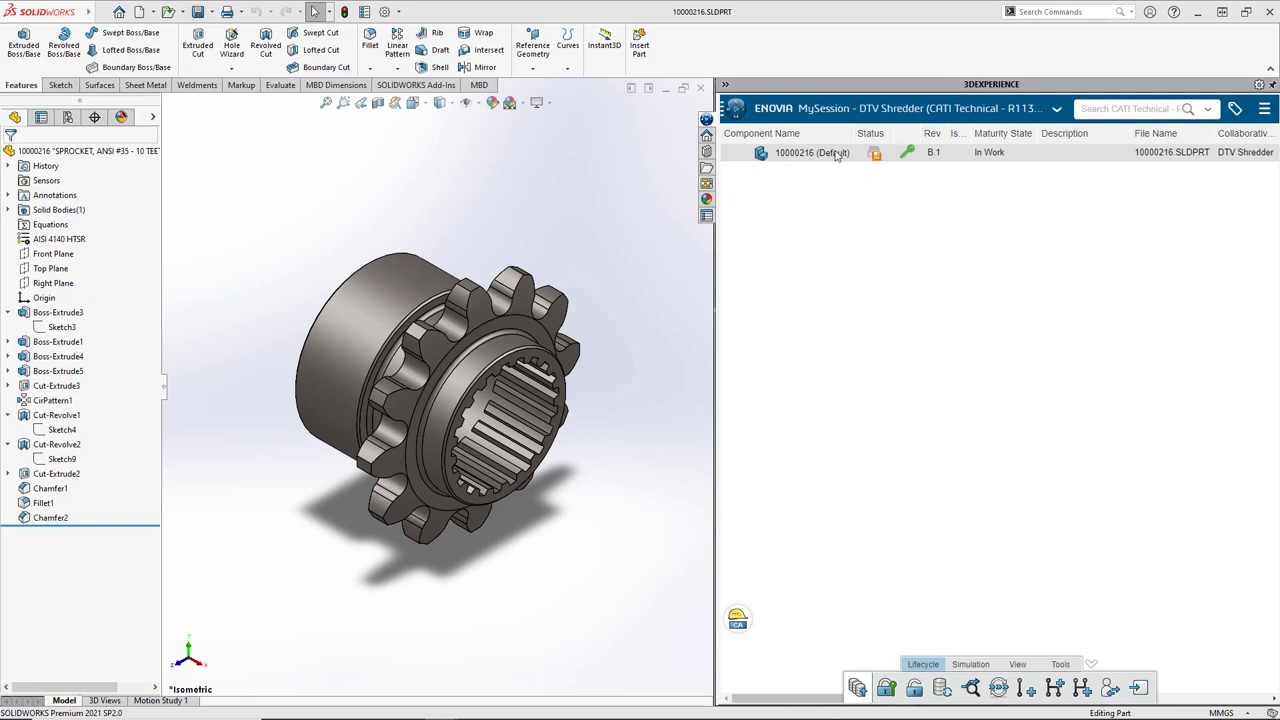
pyautogui.moveTo(896, 186)
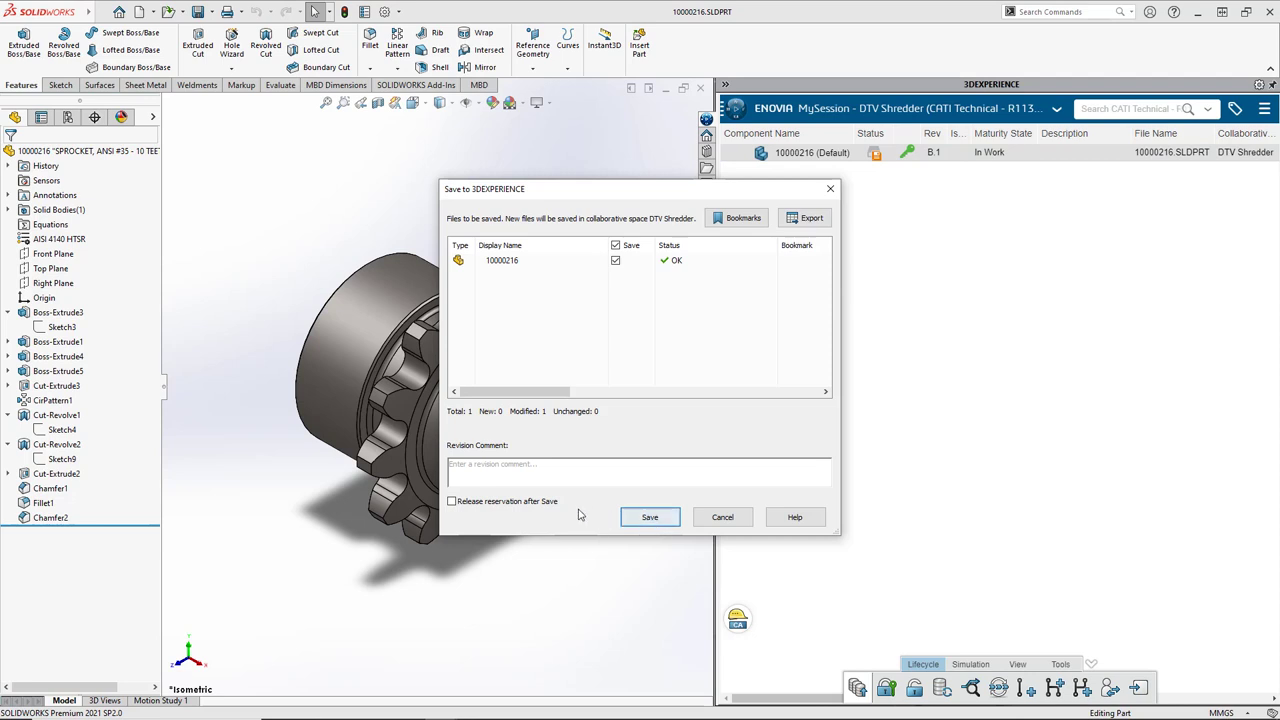
pyautogui.click(648, 516)
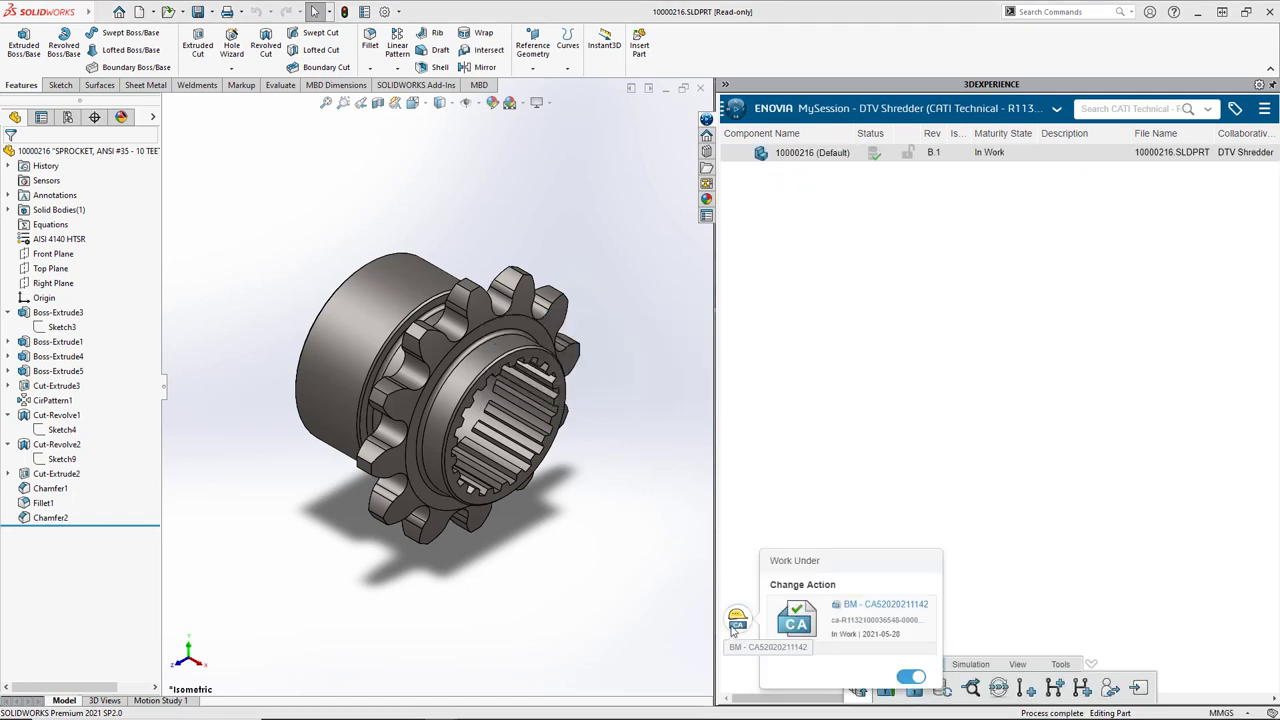
# Show the maturity lifecycle of 10000216 B.1 with its Private, In Work, Frozen, Released and Obsolete states
pyautogui.click(796, 620)
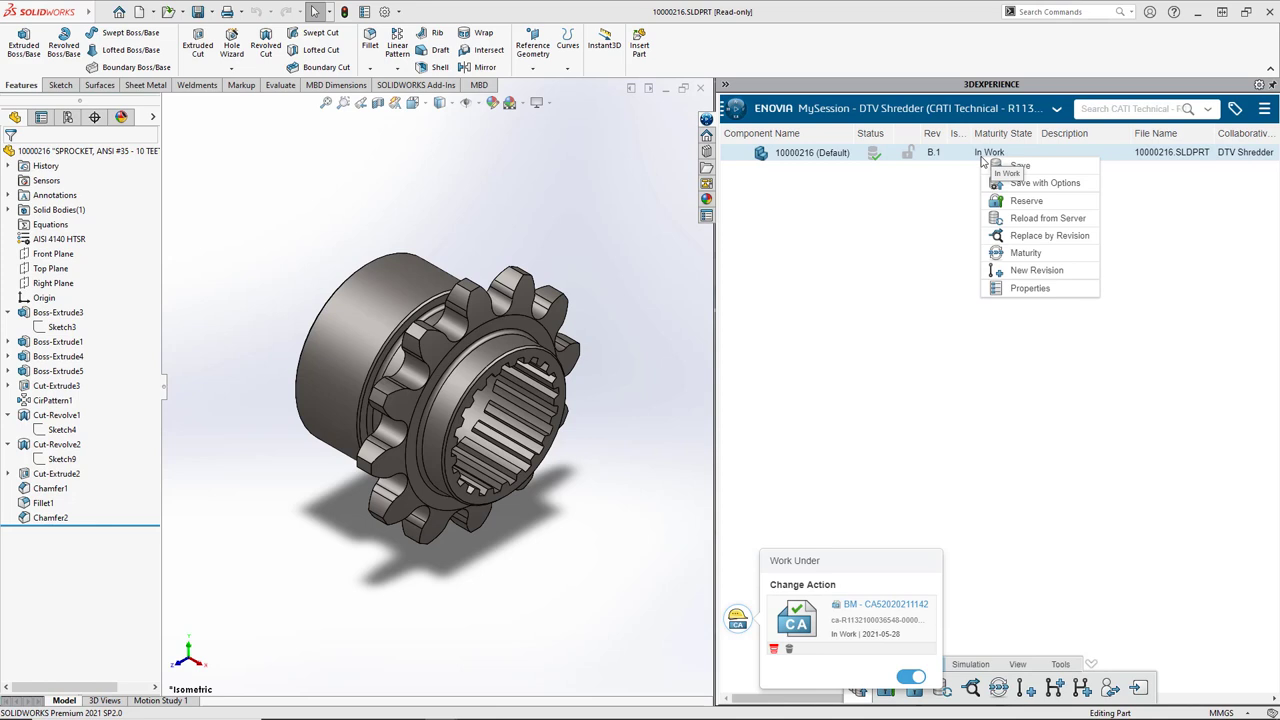
pyautogui.click(892, 380)
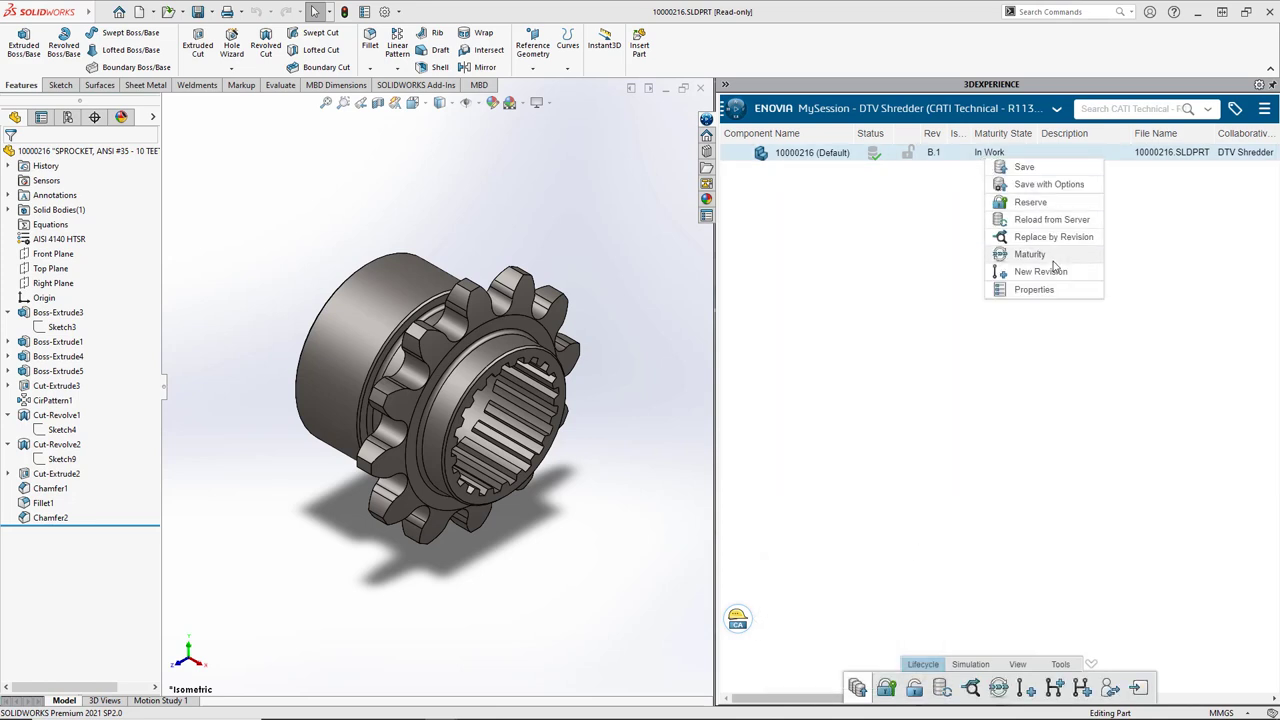
pyautogui.click(1030, 254)
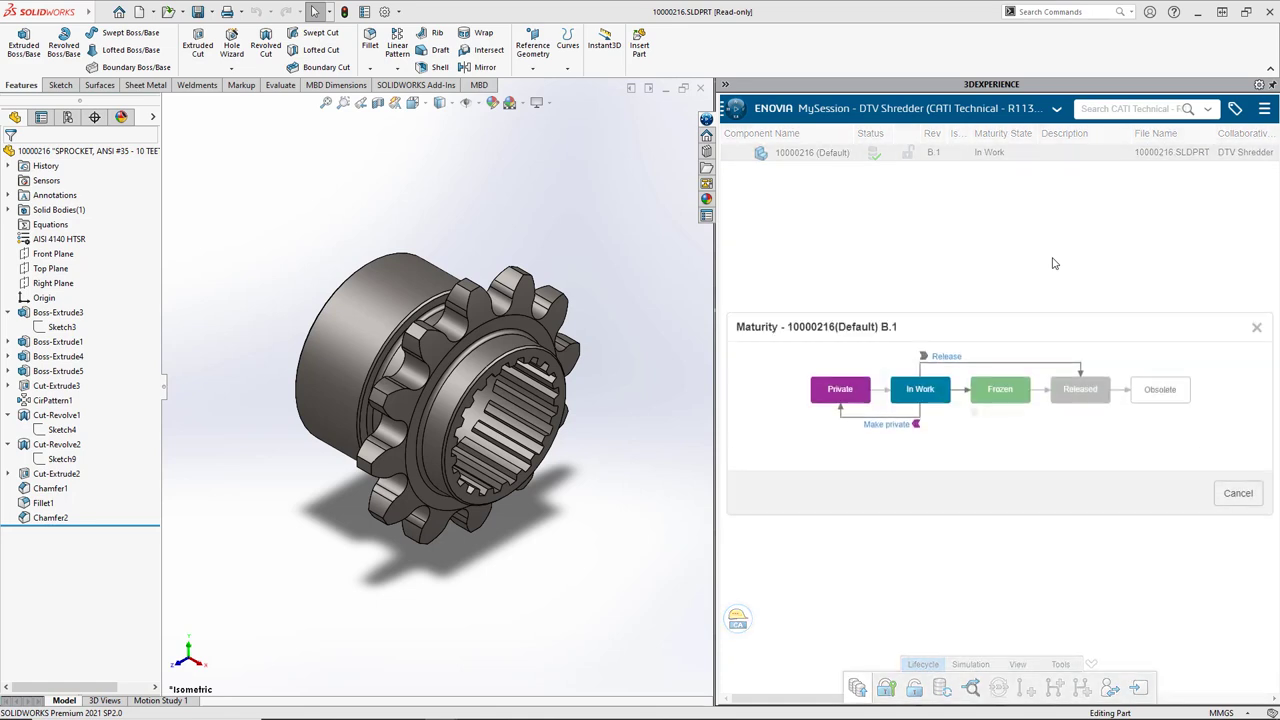
pyautogui.moveTo(1000, 388)
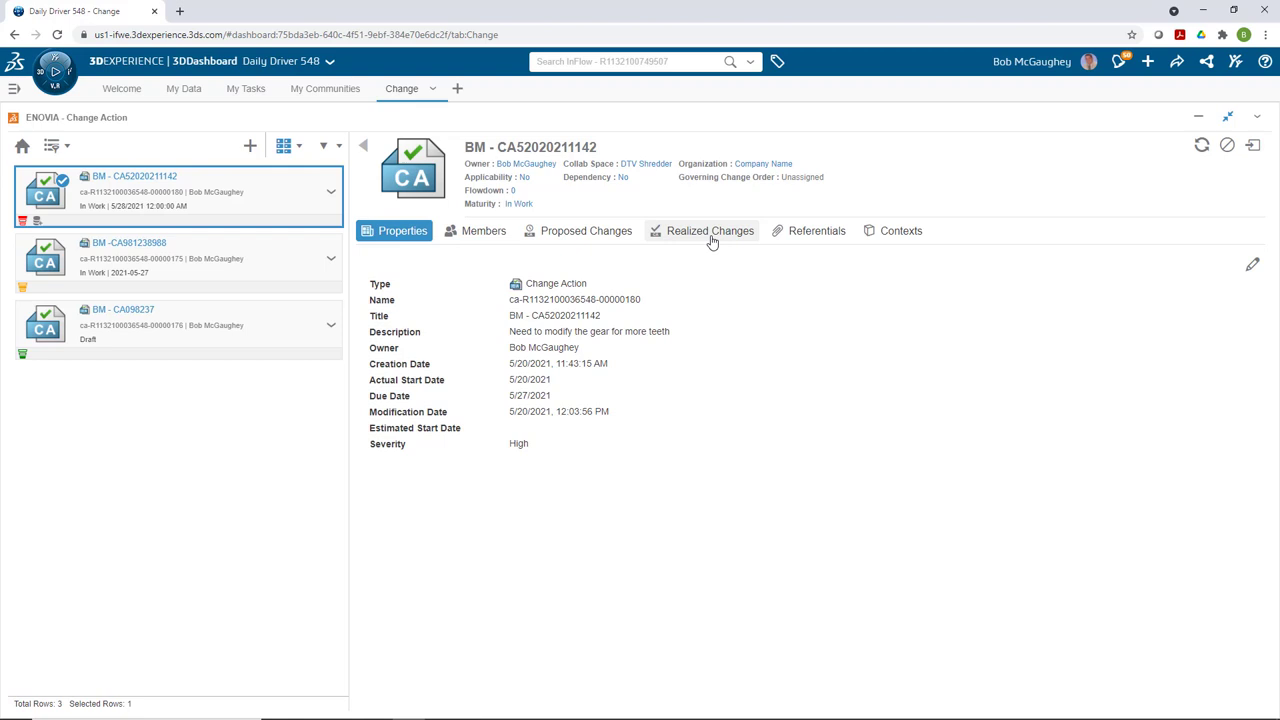
pyautogui.click(710, 230)
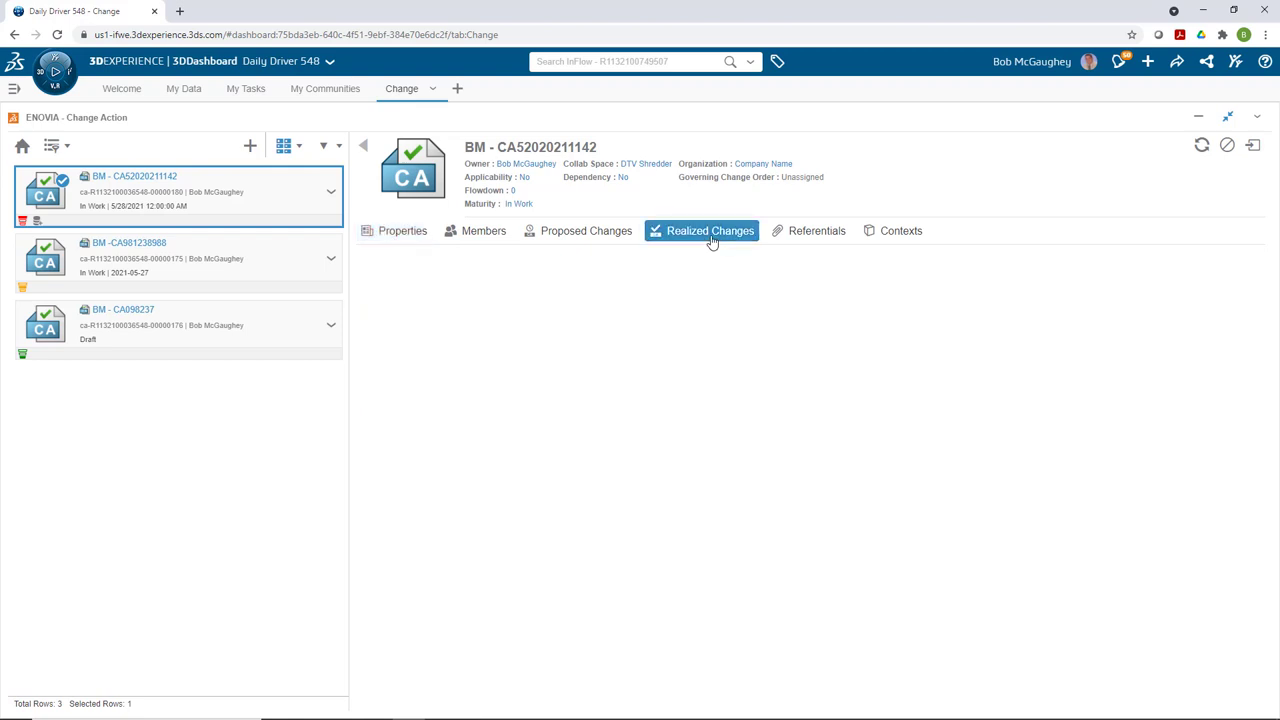
pyautogui.click(710, 230)
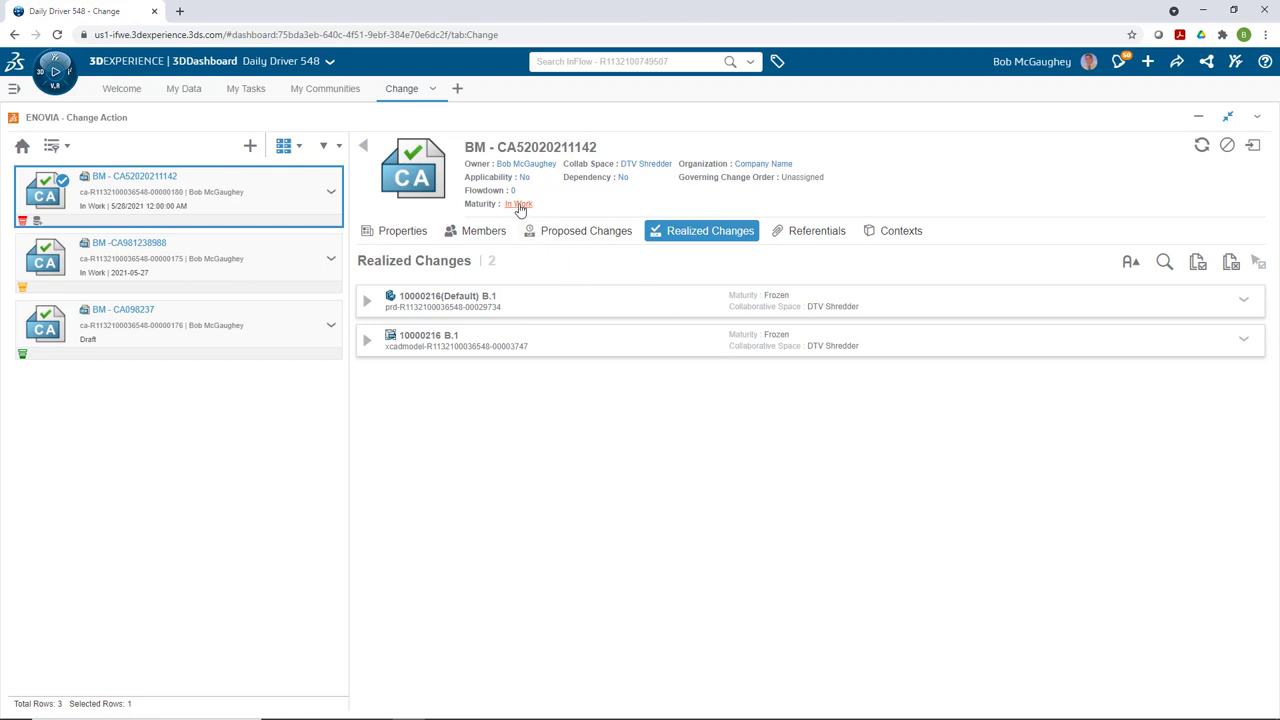
pyautogui.click(518, 204)
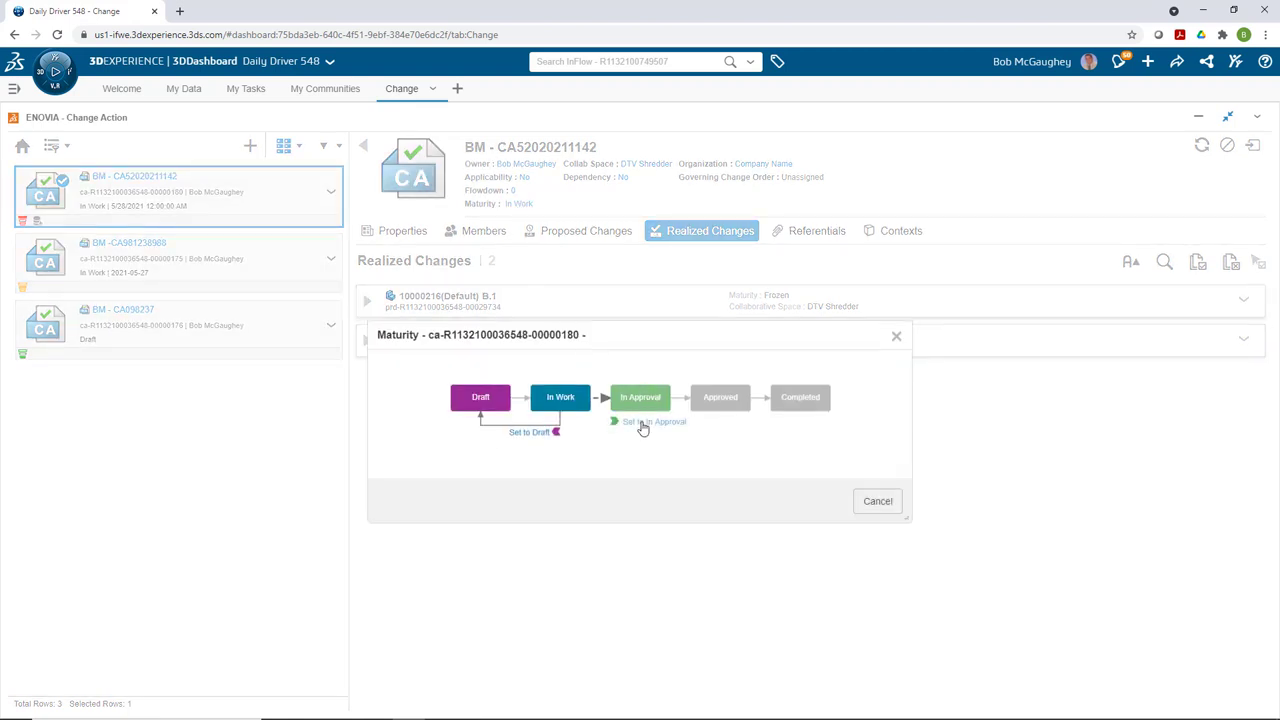
pyautogui.click(640, 396)
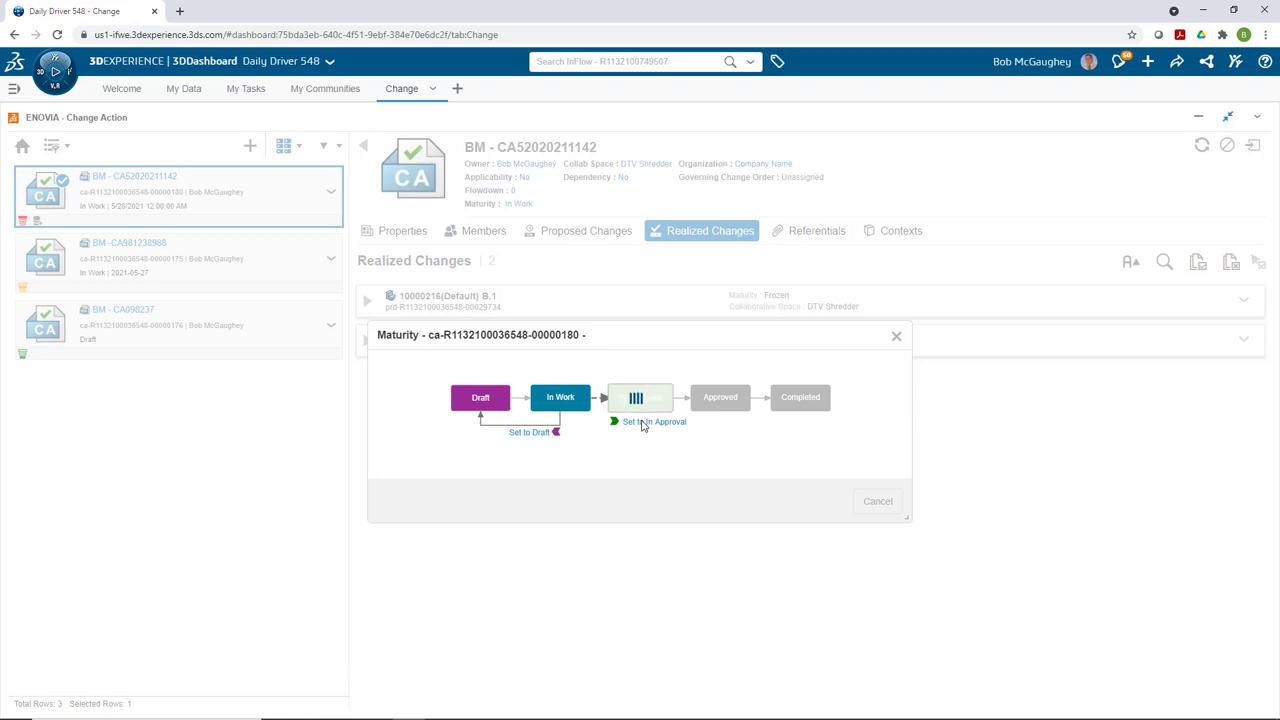
pyautogui.click(654, 420)
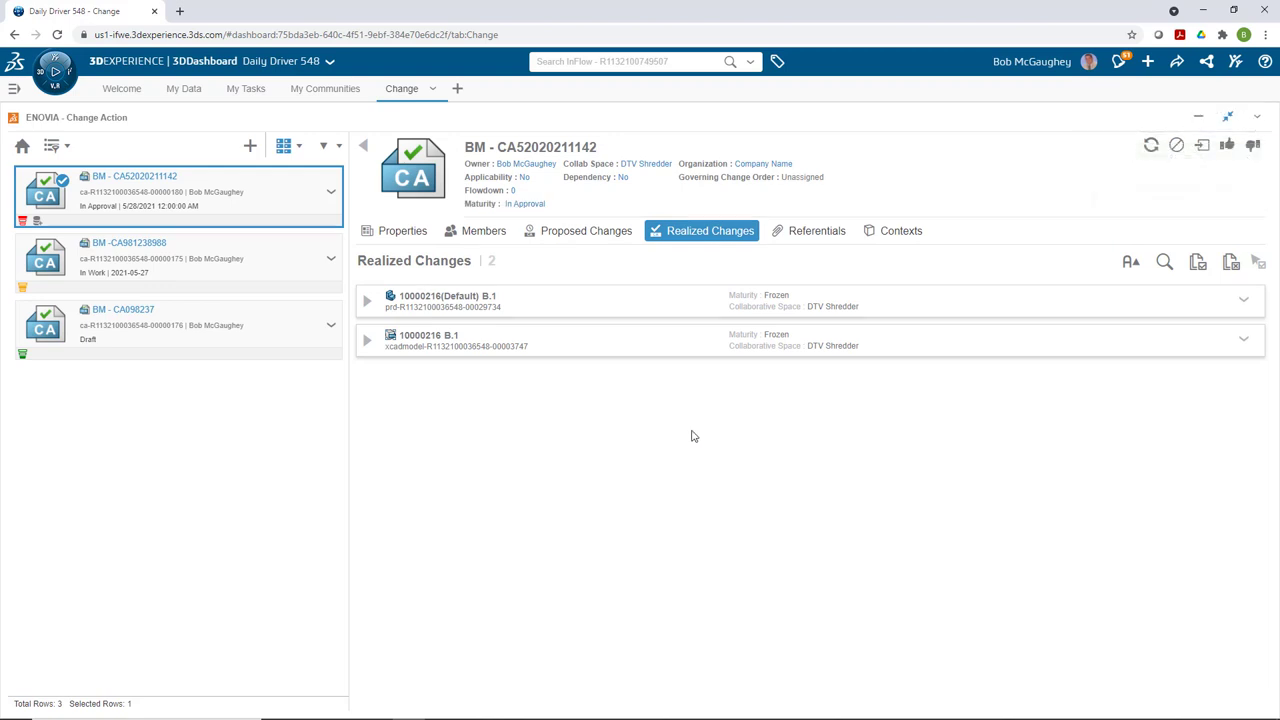
pyautogui.moveTo(1228, 144)
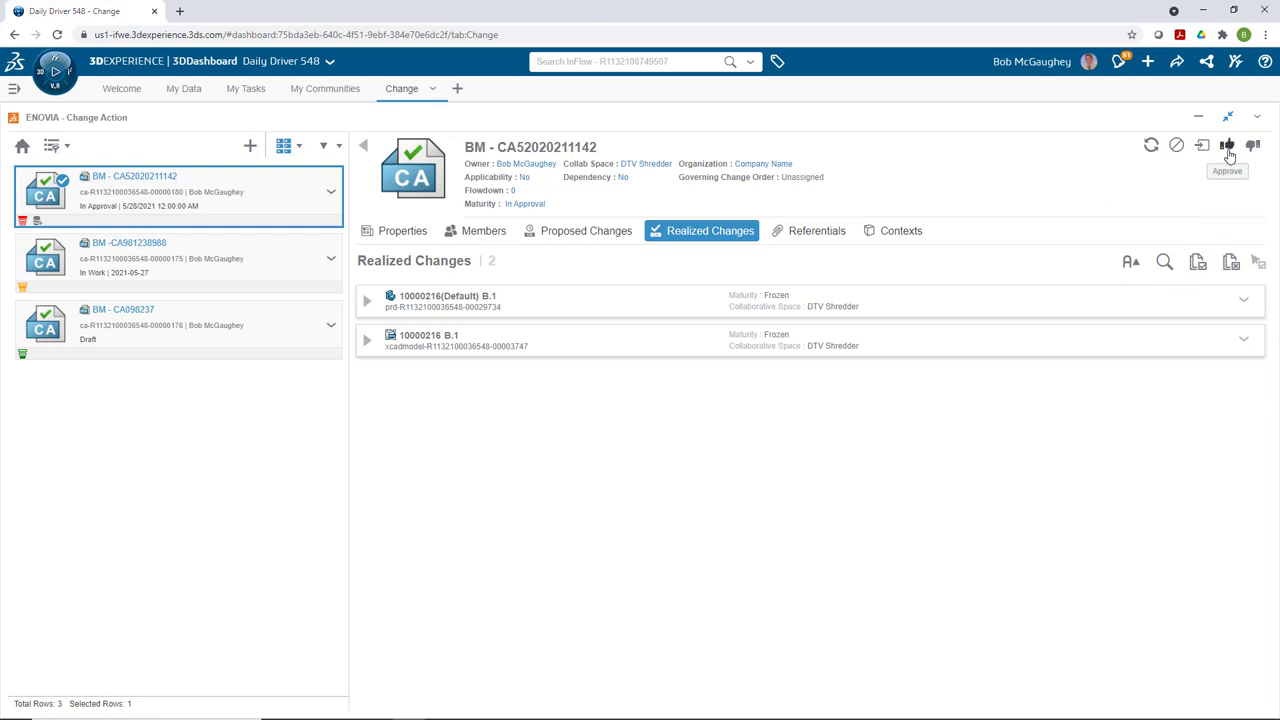
# Approve the change action with comment 'The design change looks good. lets pro...', completing it and releasing both changes
pyautogui.click(1228, 144)
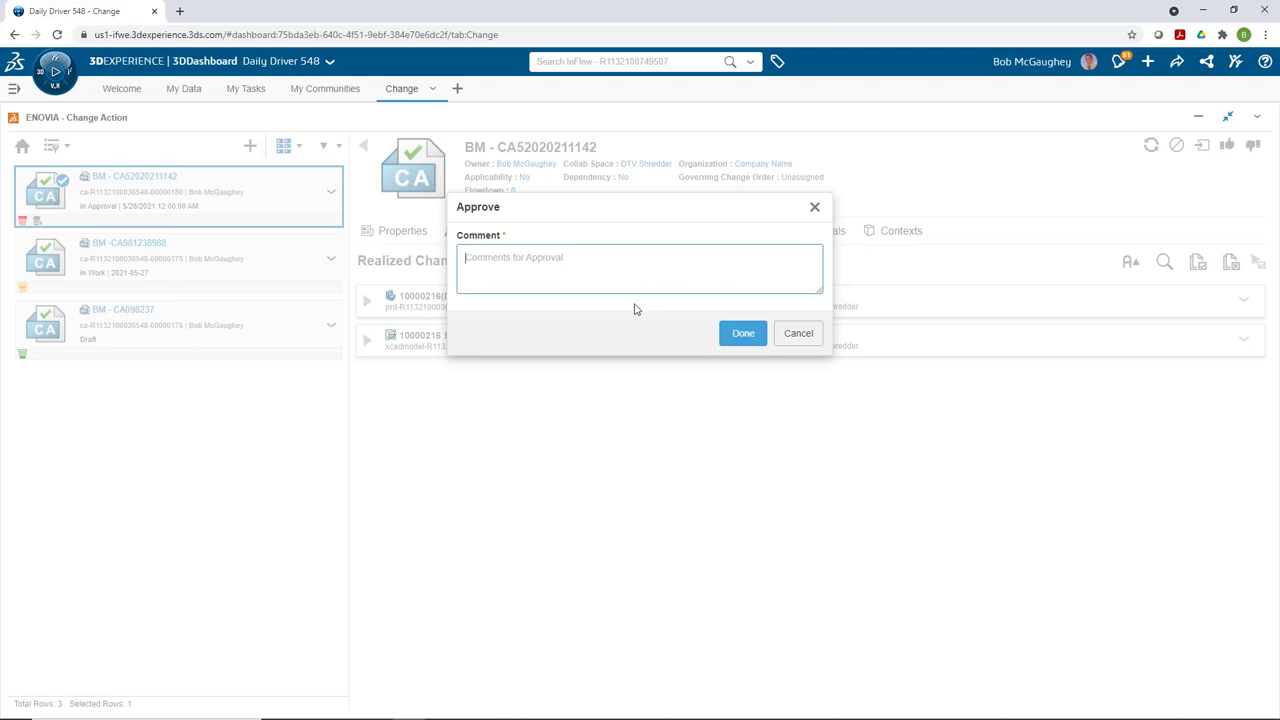
pyautogui.write('The design ch')
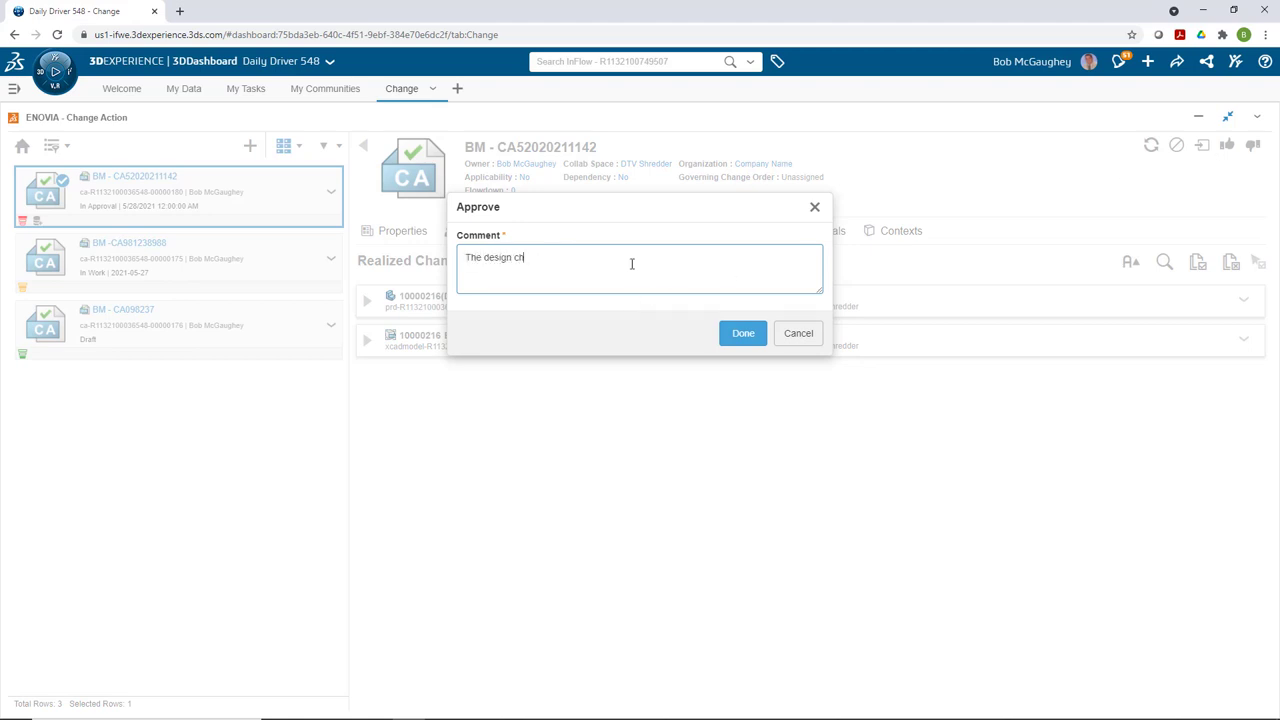
pyautogui.write('ange looks good. lets pro')
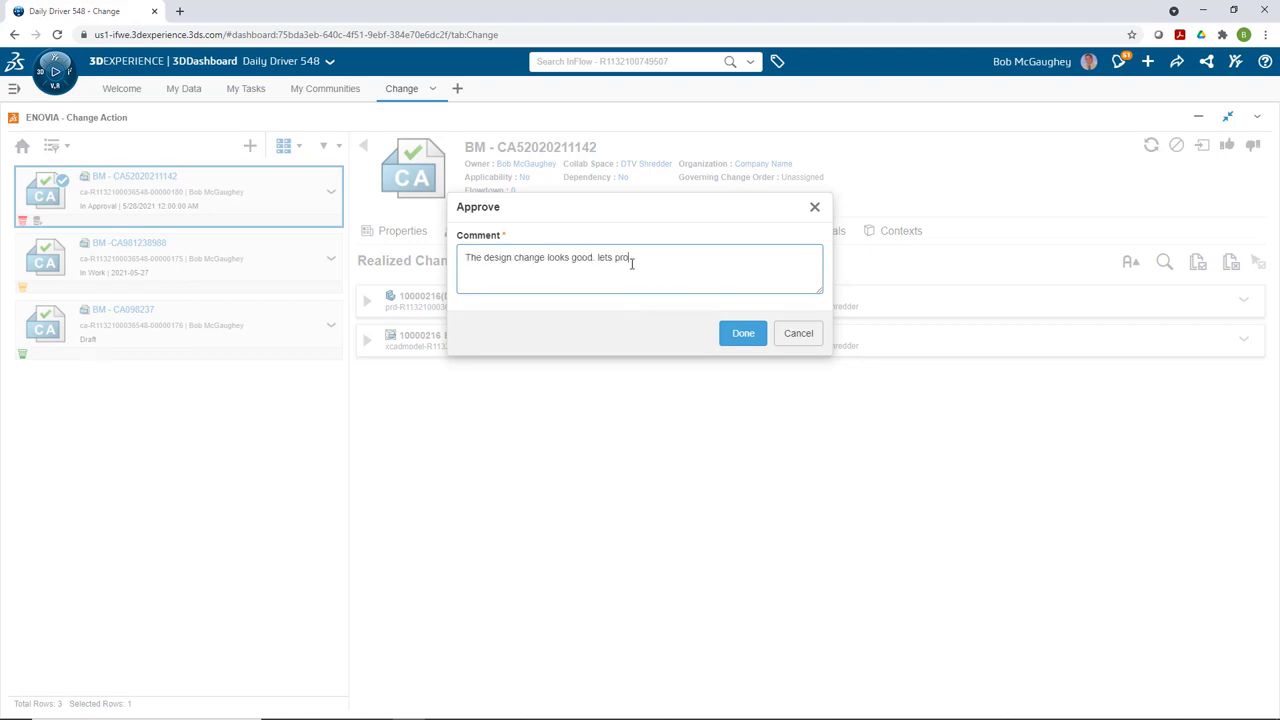
pyautogui.click(742, 332)
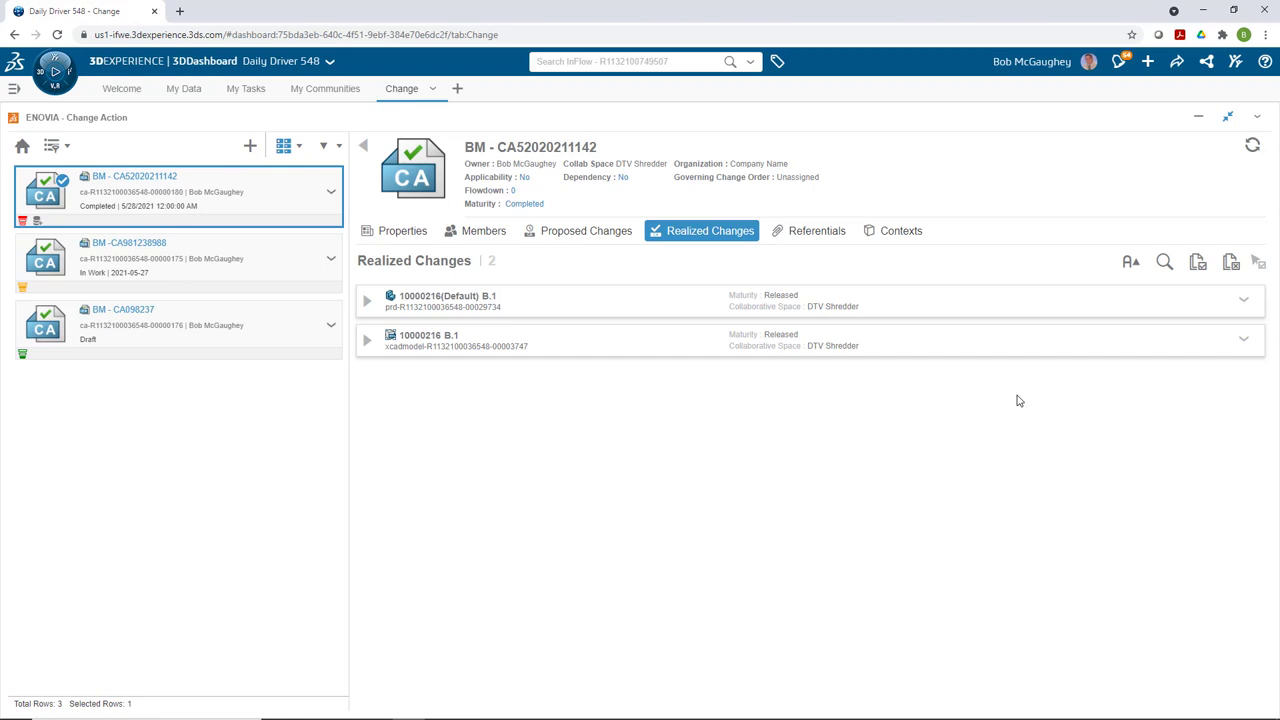
pyautogui.moveTo(1202, 172)
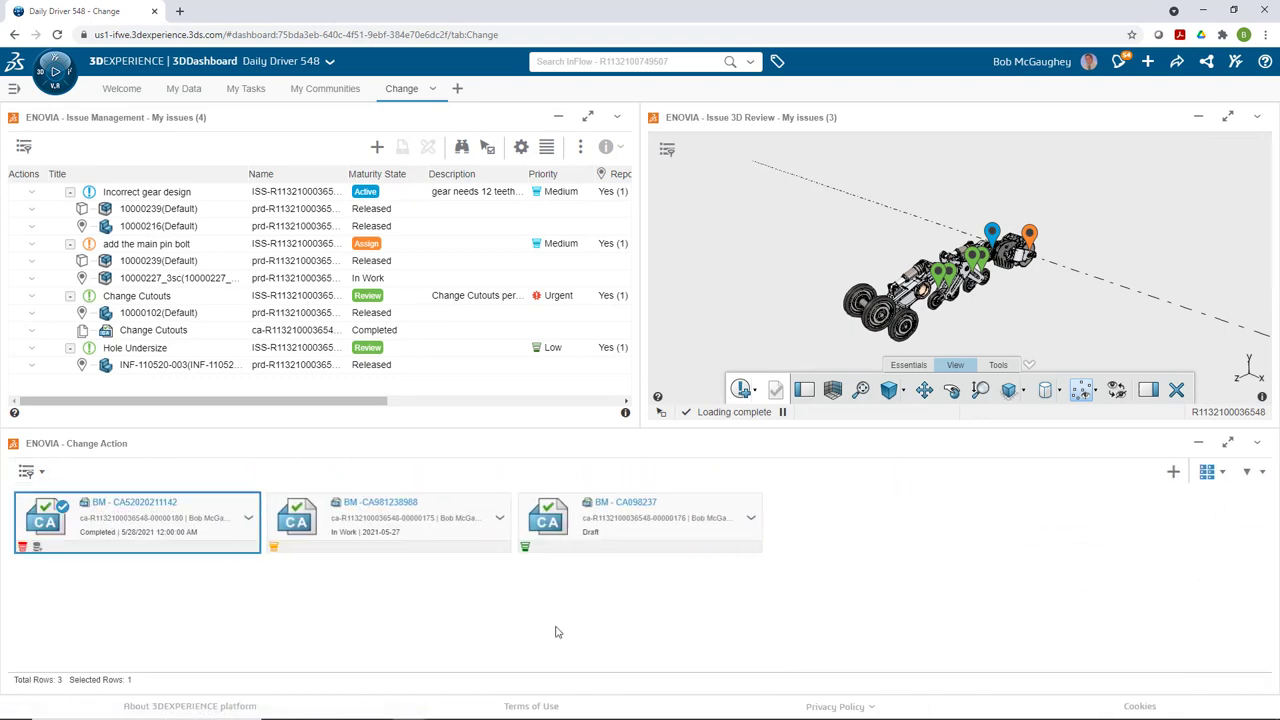
pyautogui.moveTo(584, 616)
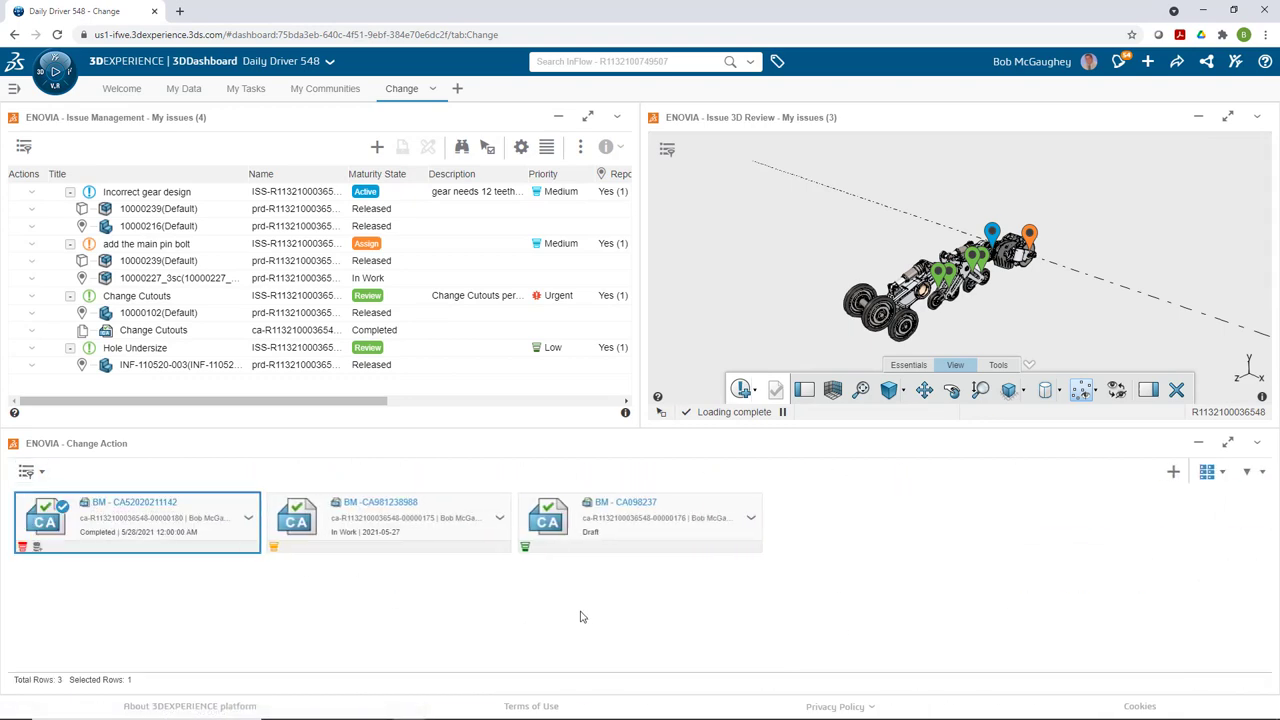